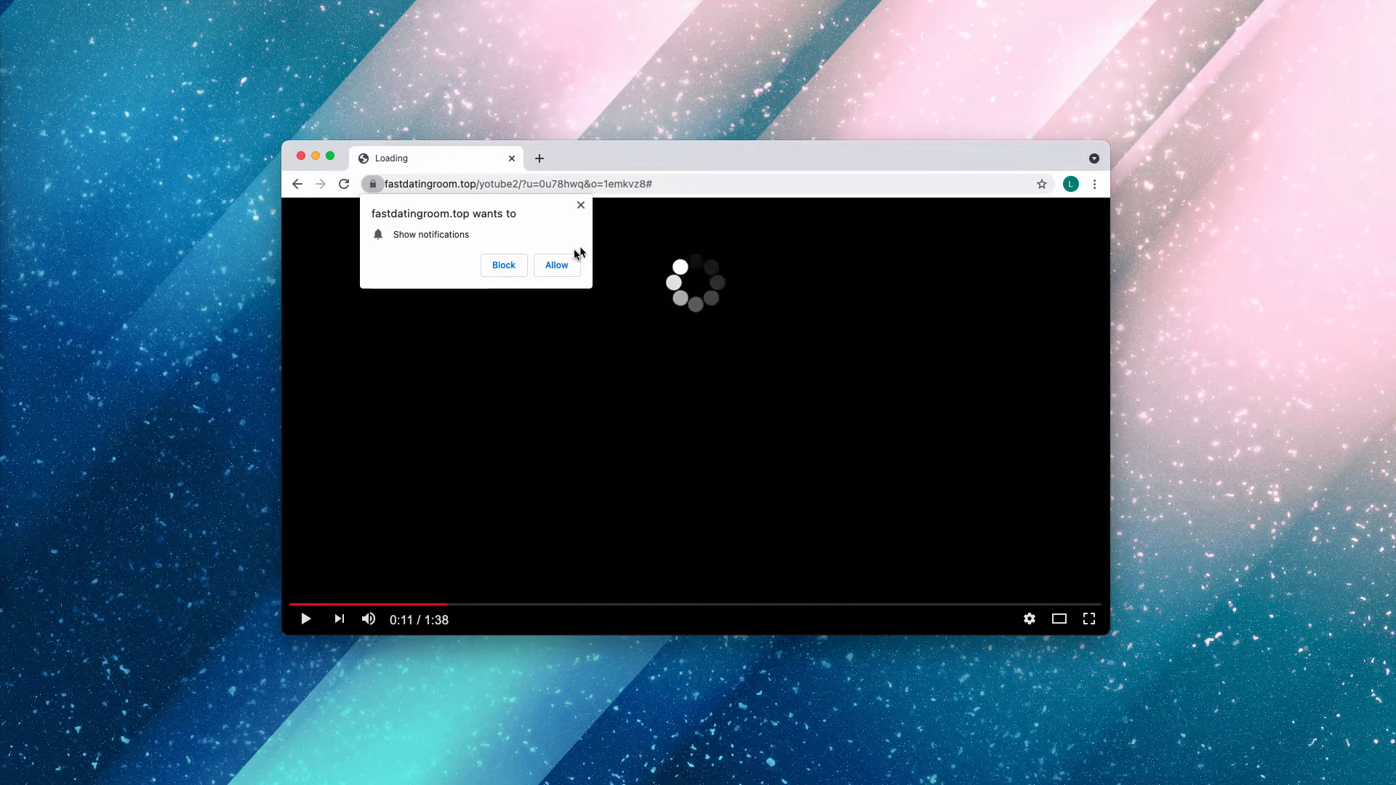
{"action": "mouse_move", "coordinate": [605, 160]}
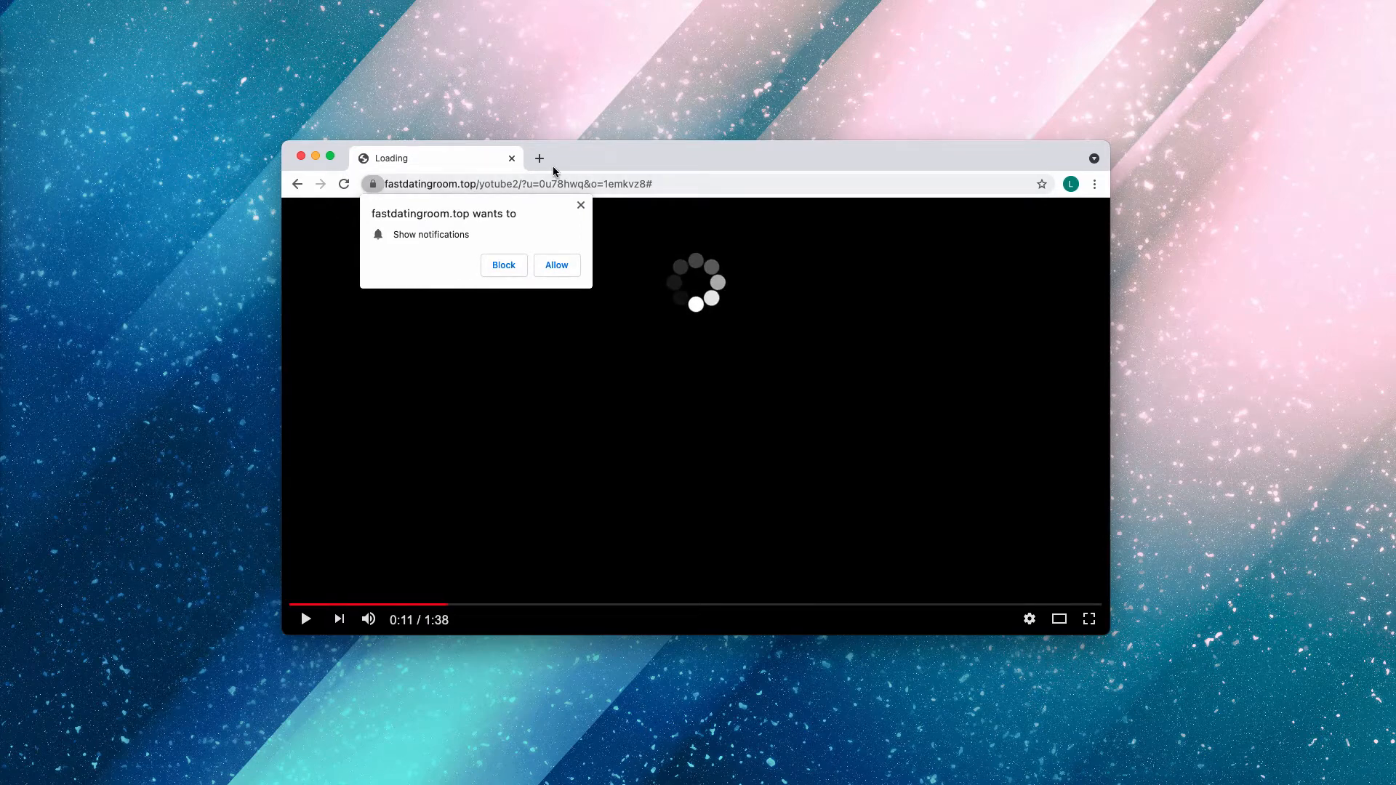
{"action": "mouse_move", "coordinate": [473, 170]}
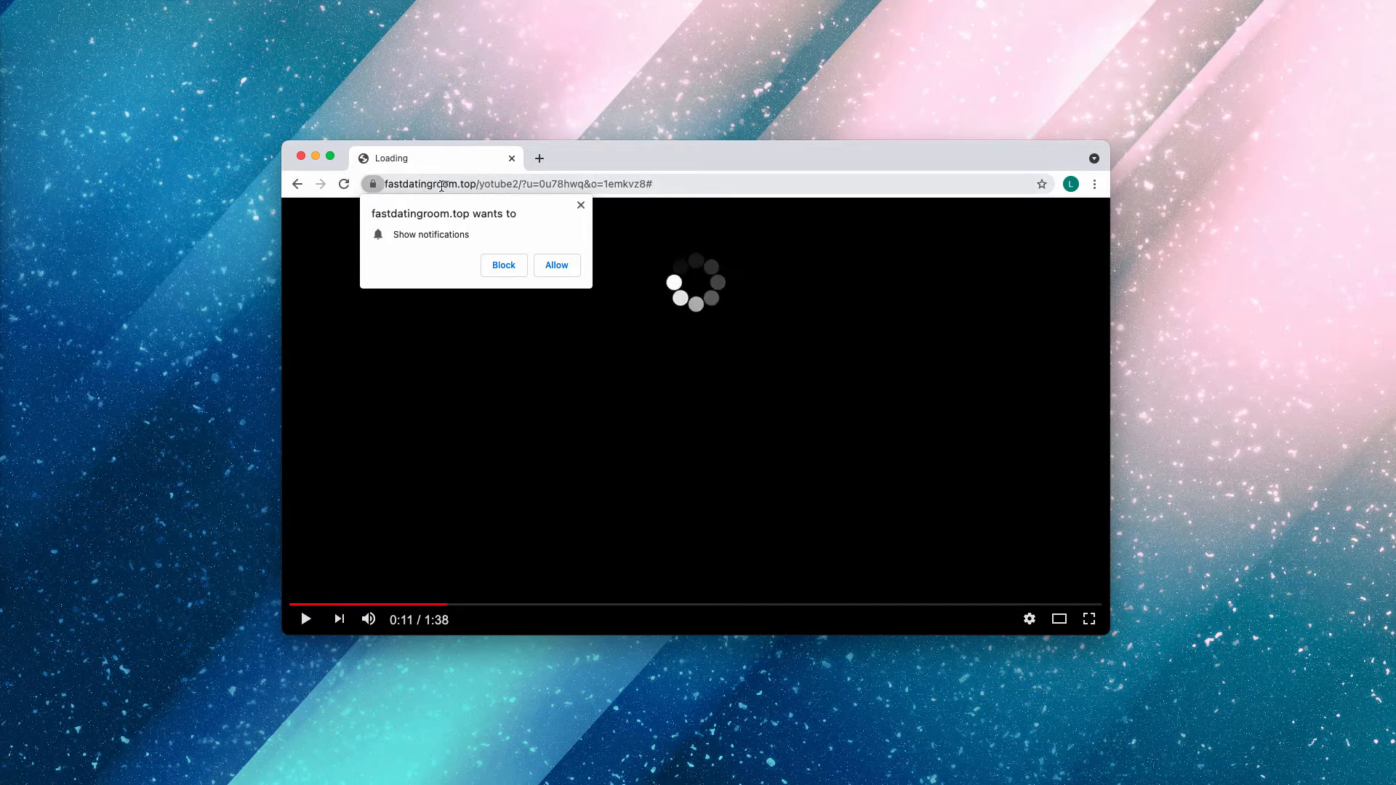
{"action": "mouse_move", "coordinate": [593, 167]}
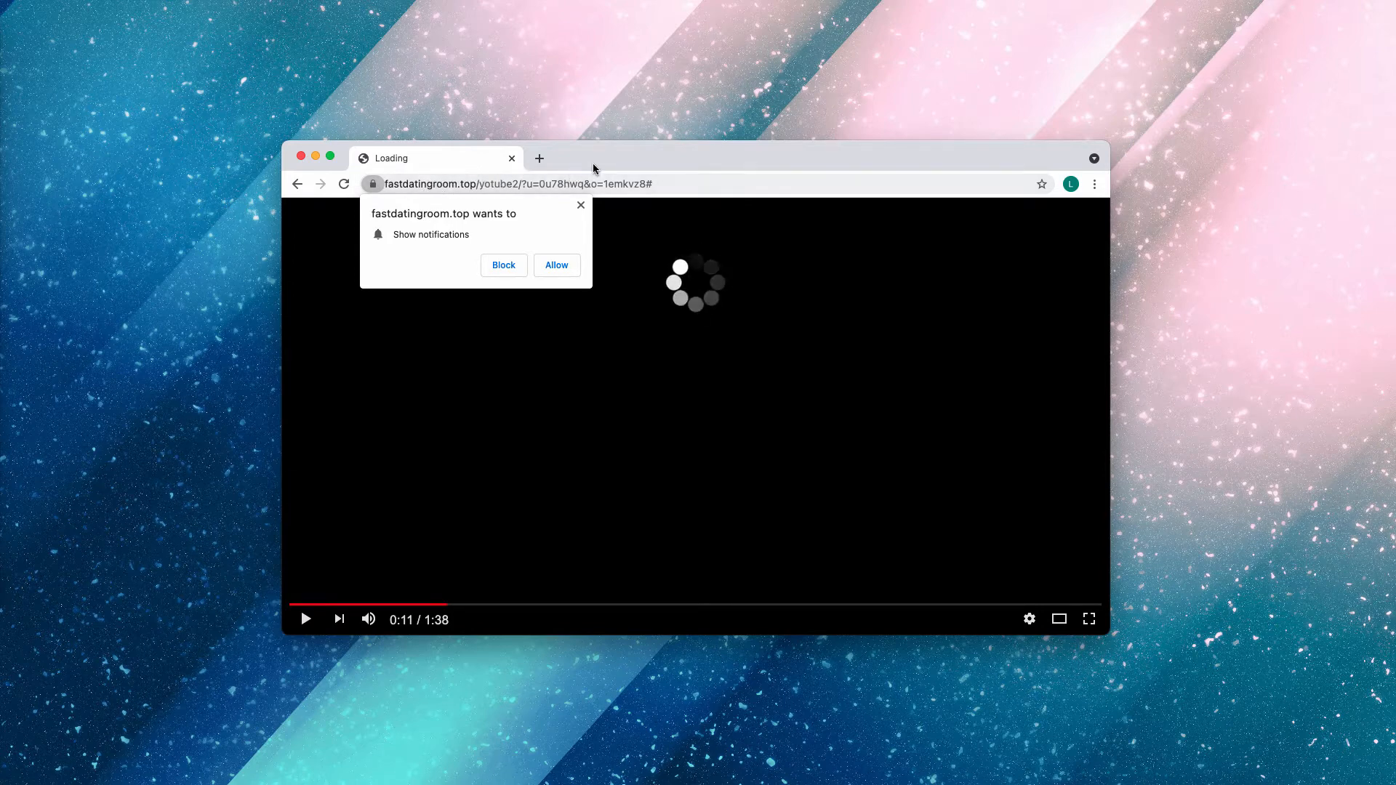
{"action": "mouse_move", "coordinate": [555, 265]}
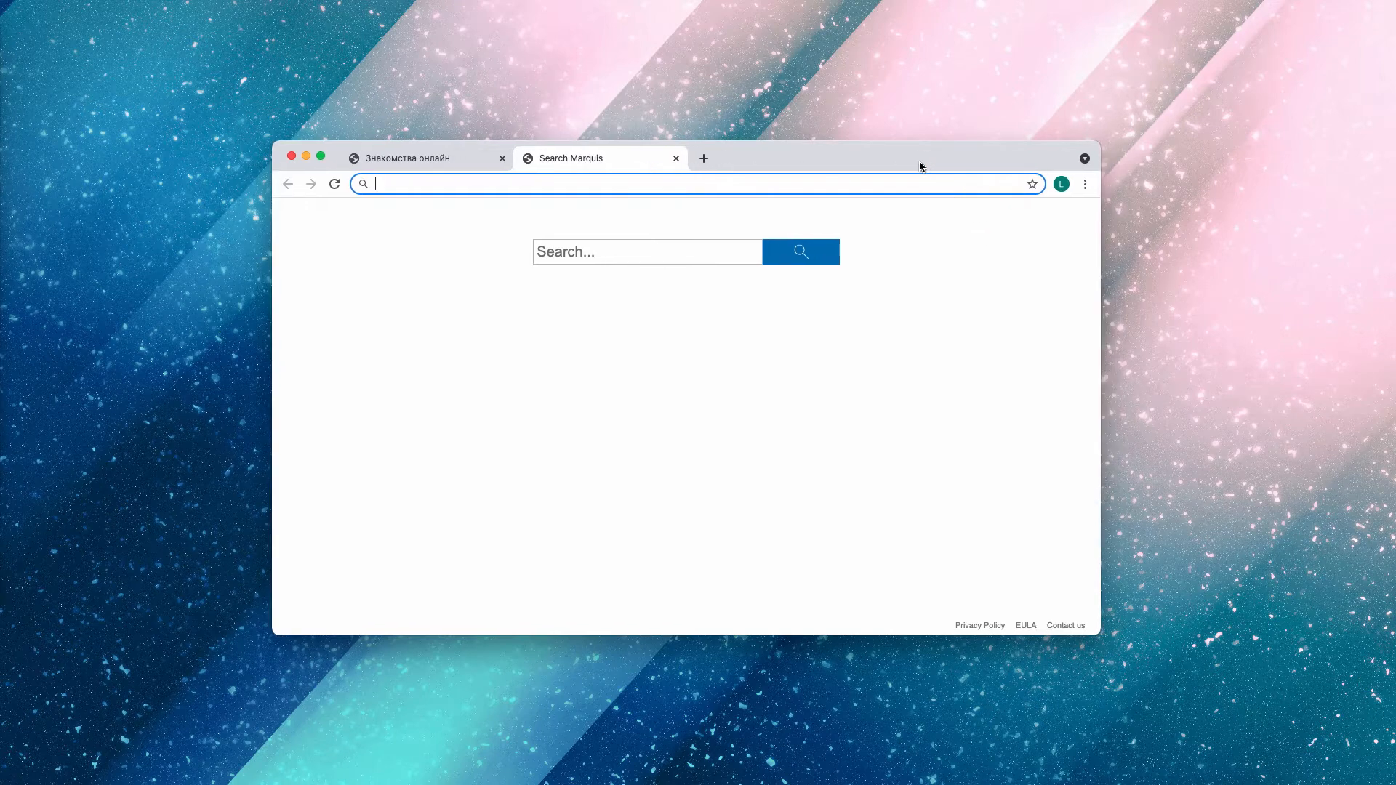
Step: Close the fastdatingroom.top tab and bring up Chrome's three-dot main menu
{"action": "left_click", "coordinate": [502, 157]}
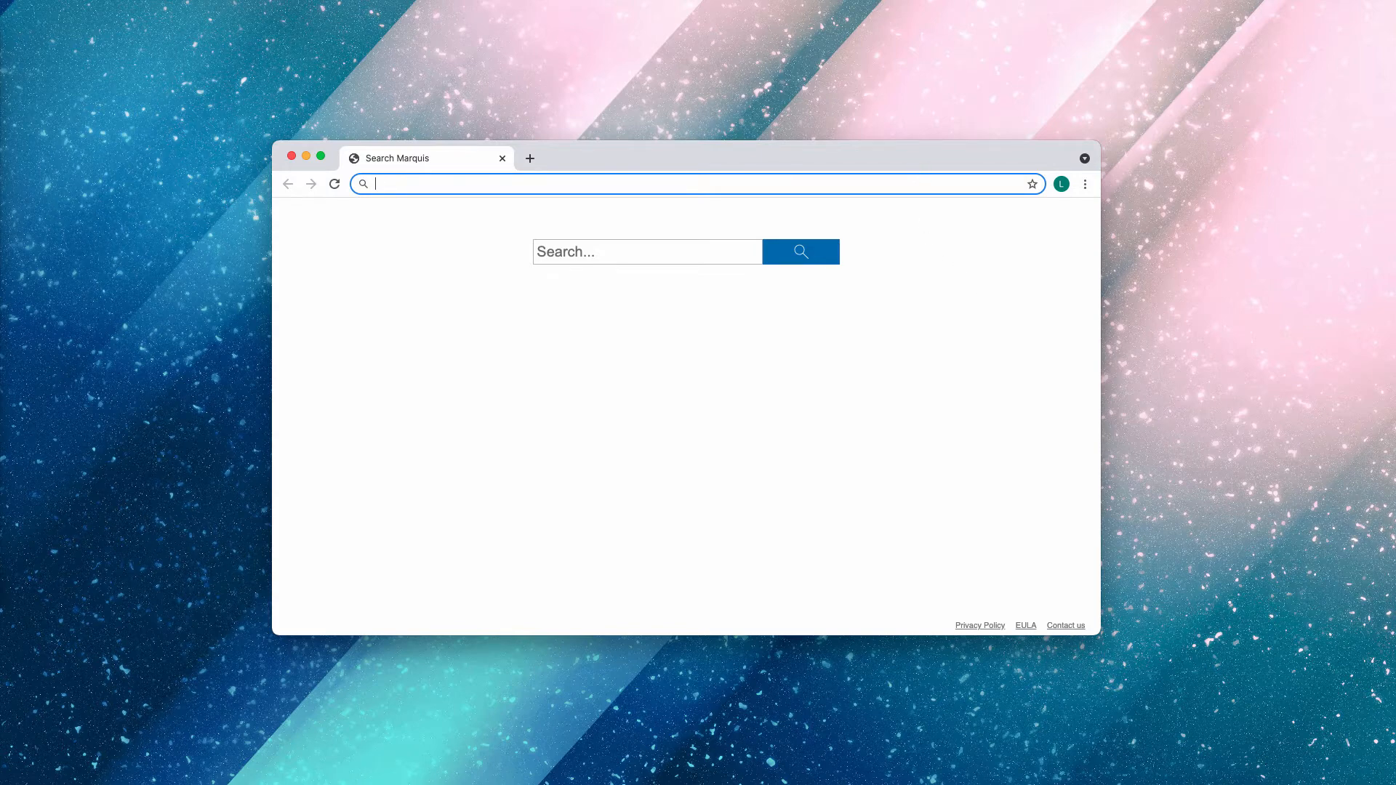
{"action": "mouse_move", "coordinate": [1143, 208]}
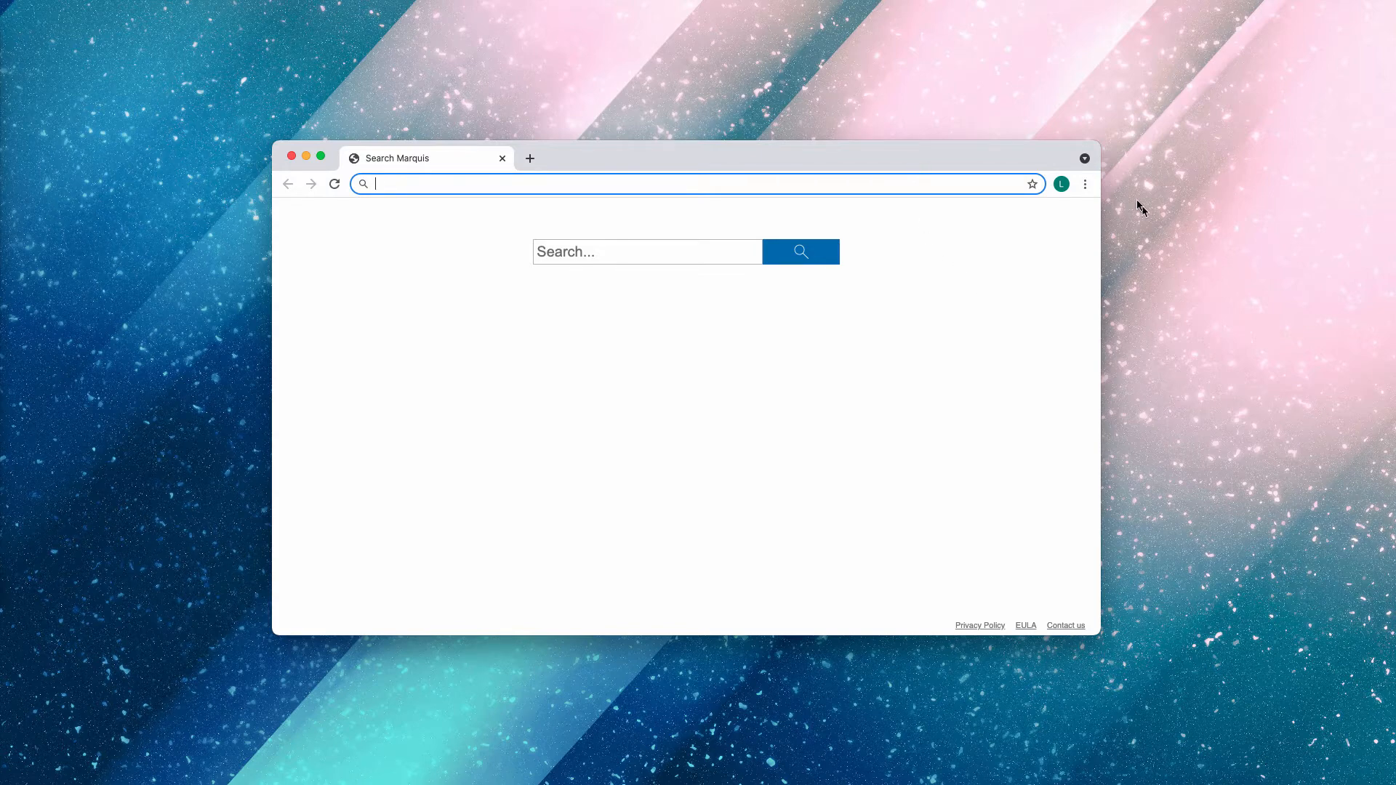
{"action": "left_click", "coordinate": [1085, 184]}
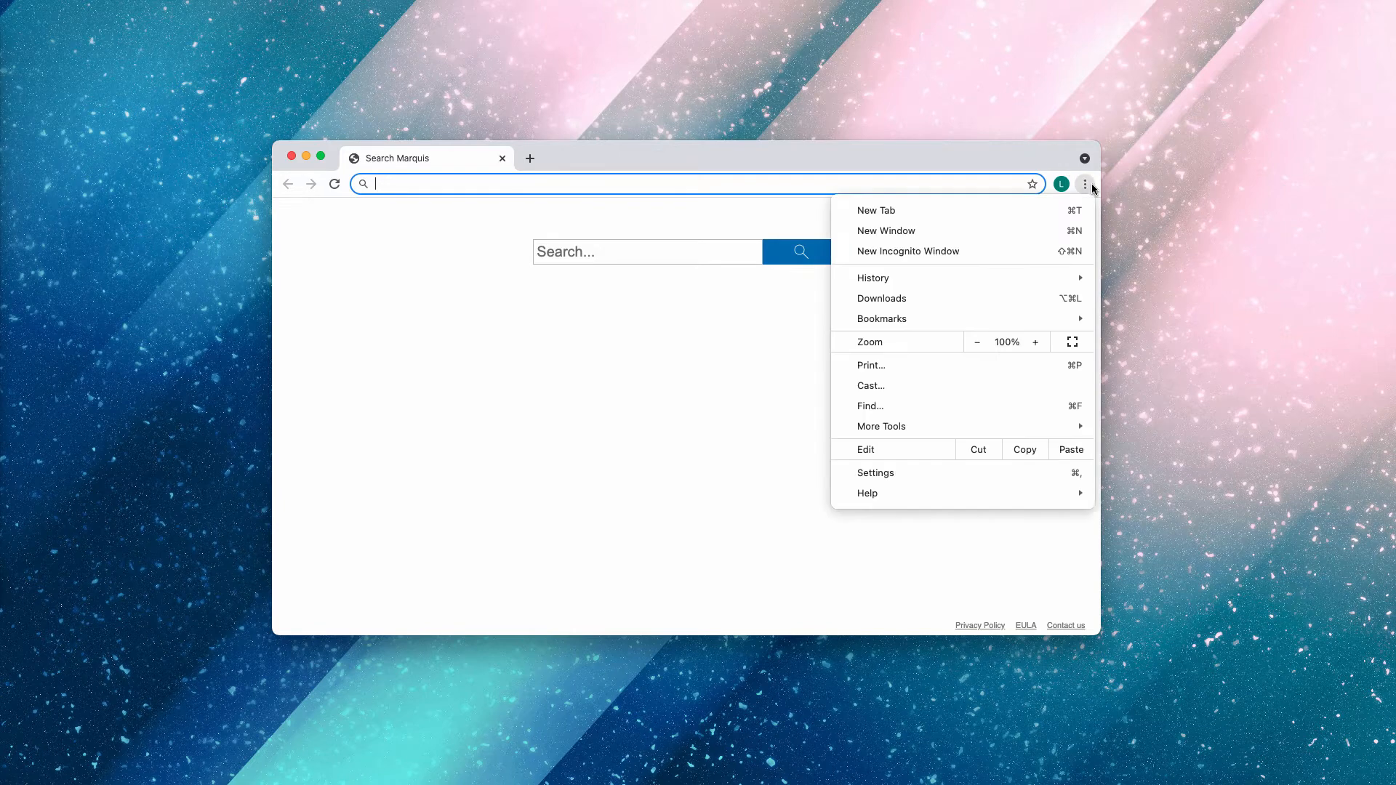
{"action": "mouse_move", "coordinate": [887, 473]}
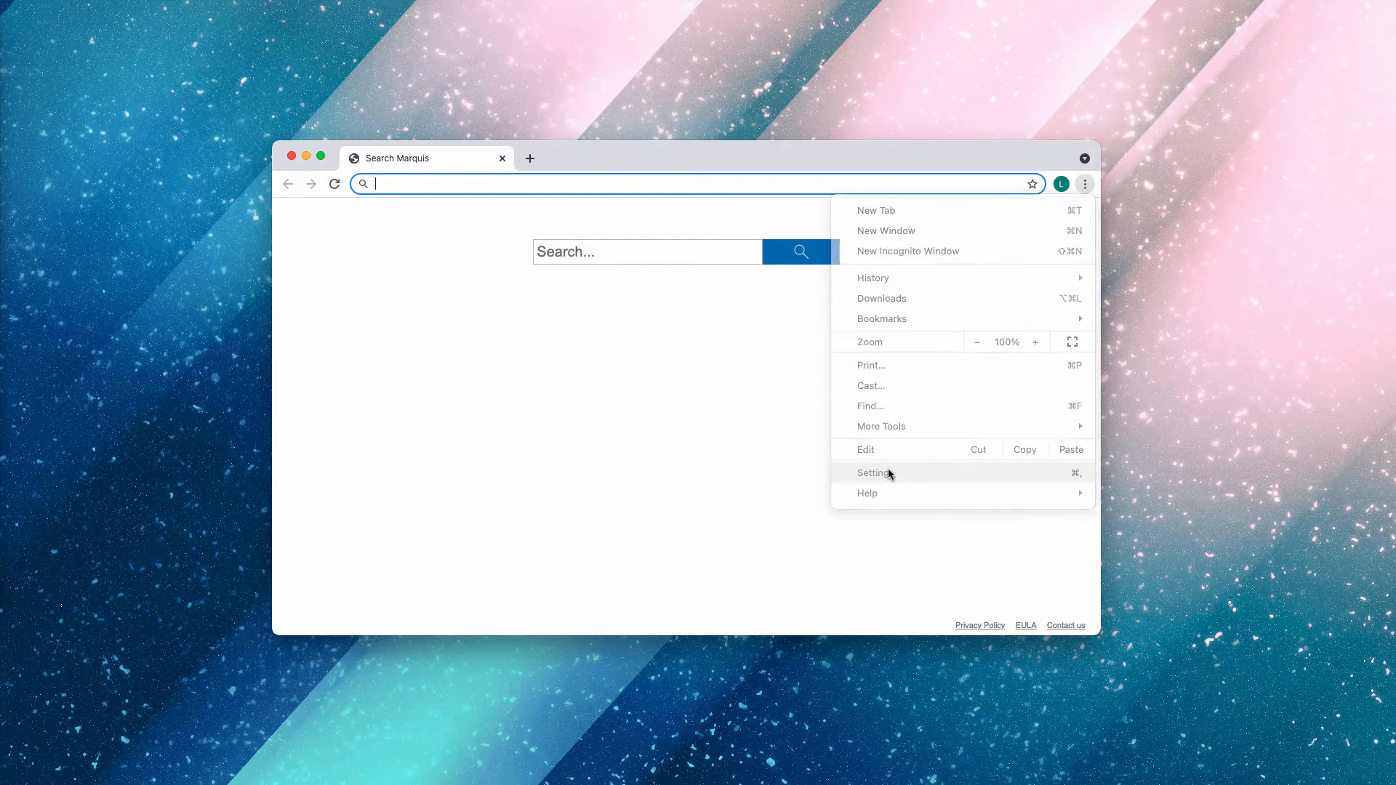
Step: Reach the Notifications page via Settings > Privacy and security > Site Settings
{"action": "left_click", "coordinate": [875, 473]}
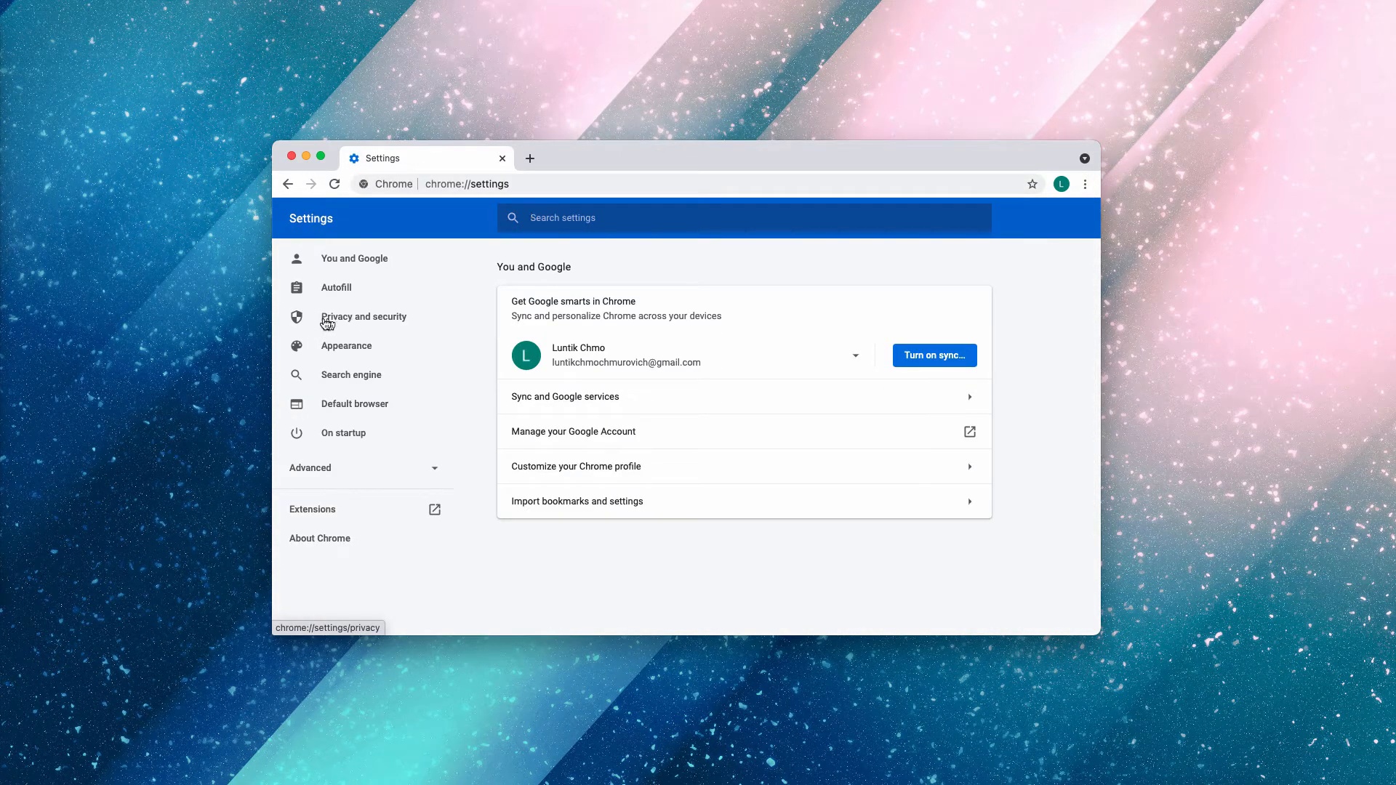
{"action": "left_click", "coordinate": [364, 315]}
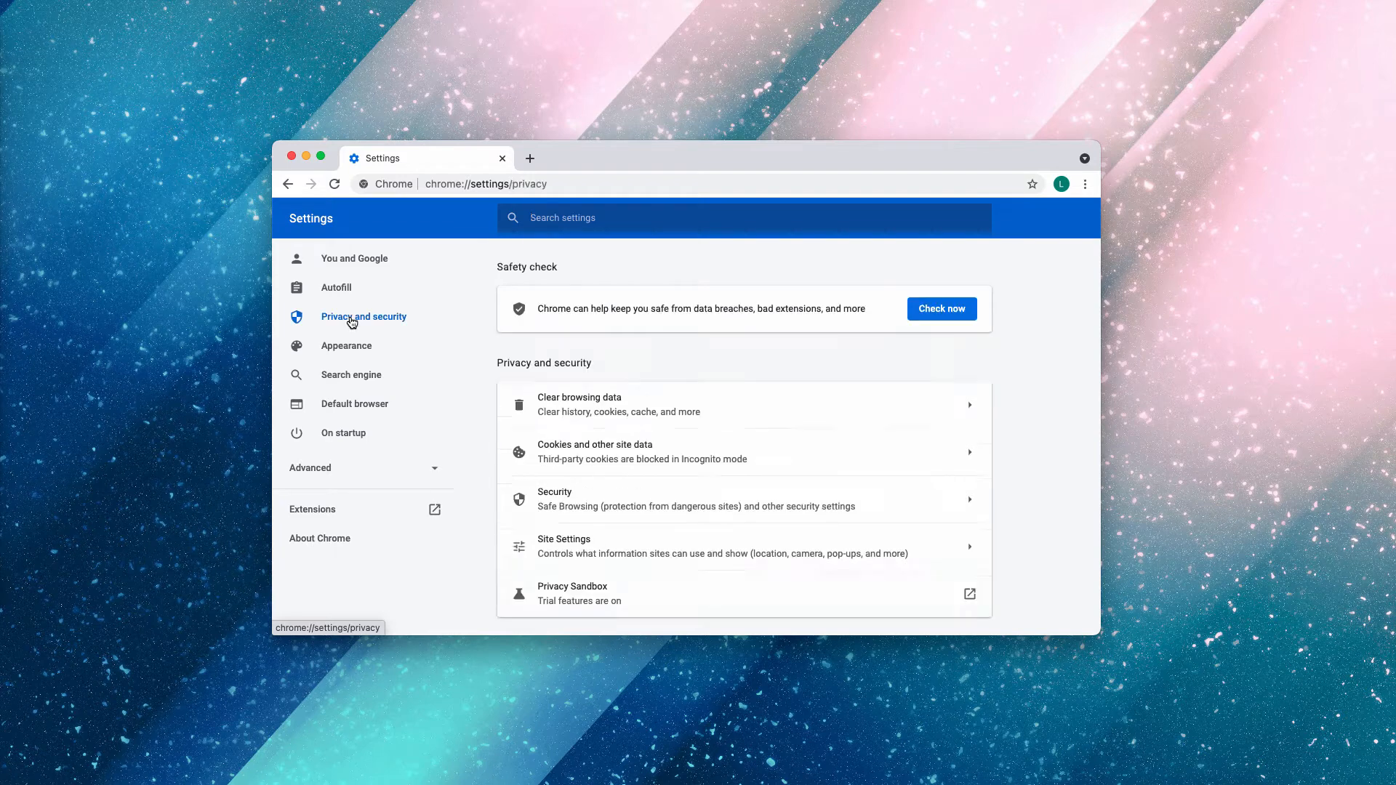
{"action": "left_click", "coordinate": [564, 546]}
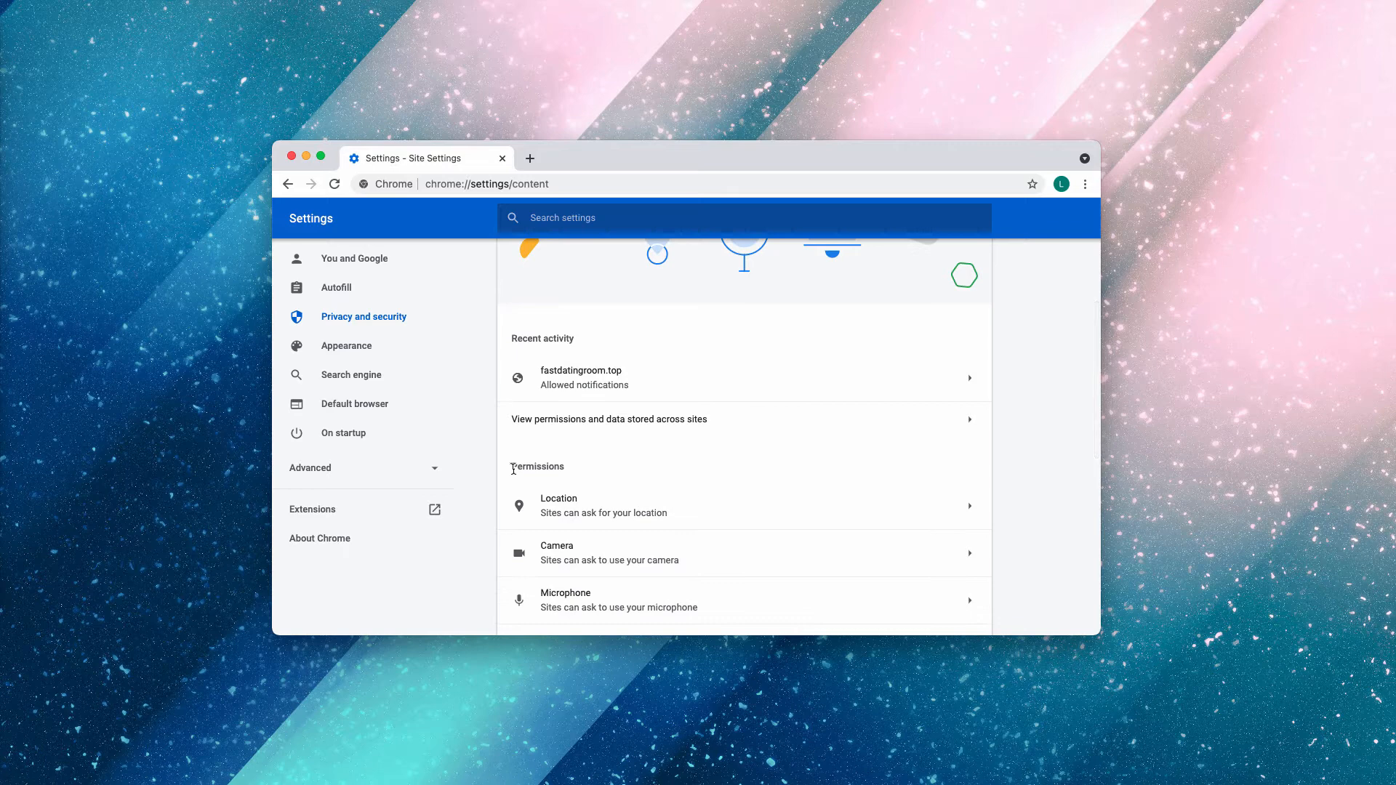
{"action": "scroll", "scroll_direction": "down", "scroll_amount": 3}
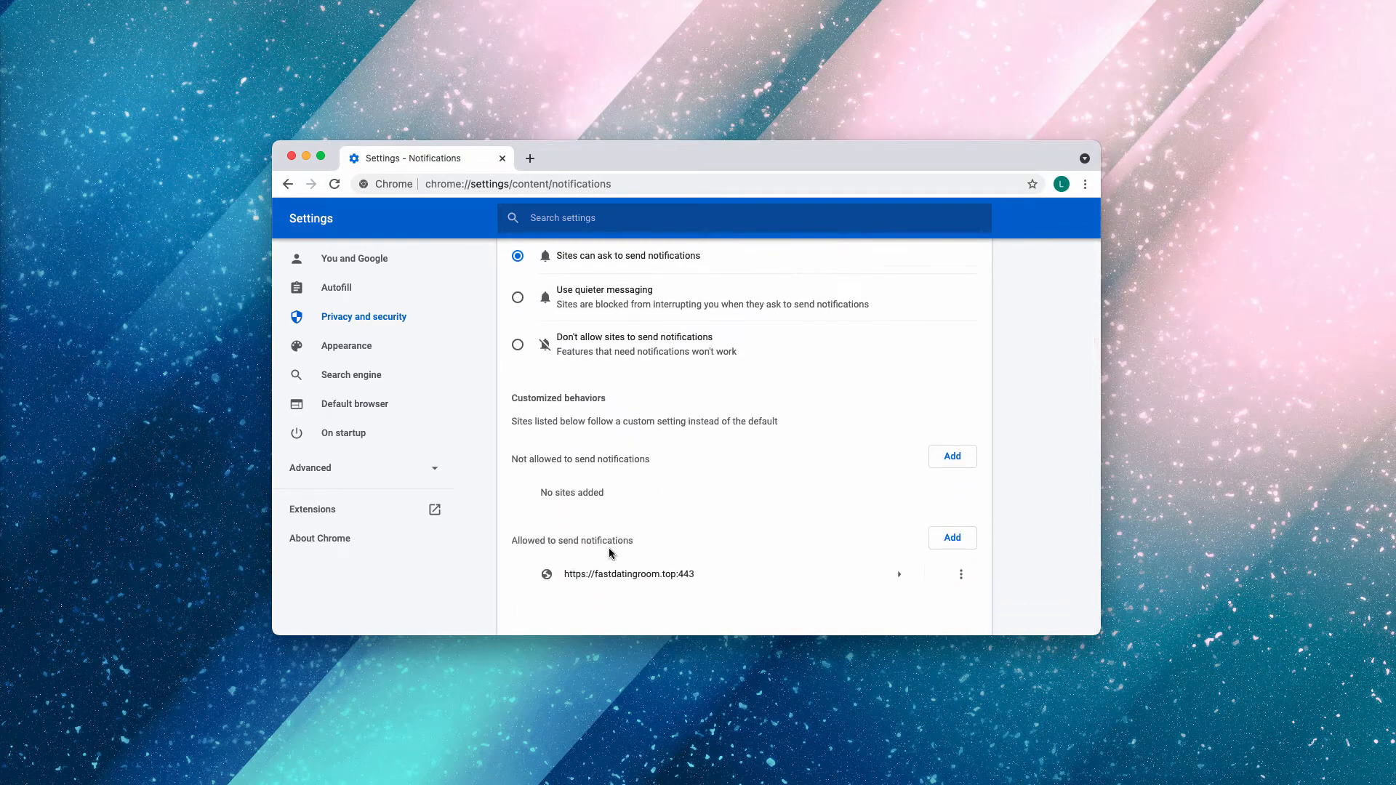
{"action": "double_click", "coordinate": [571, 541]}
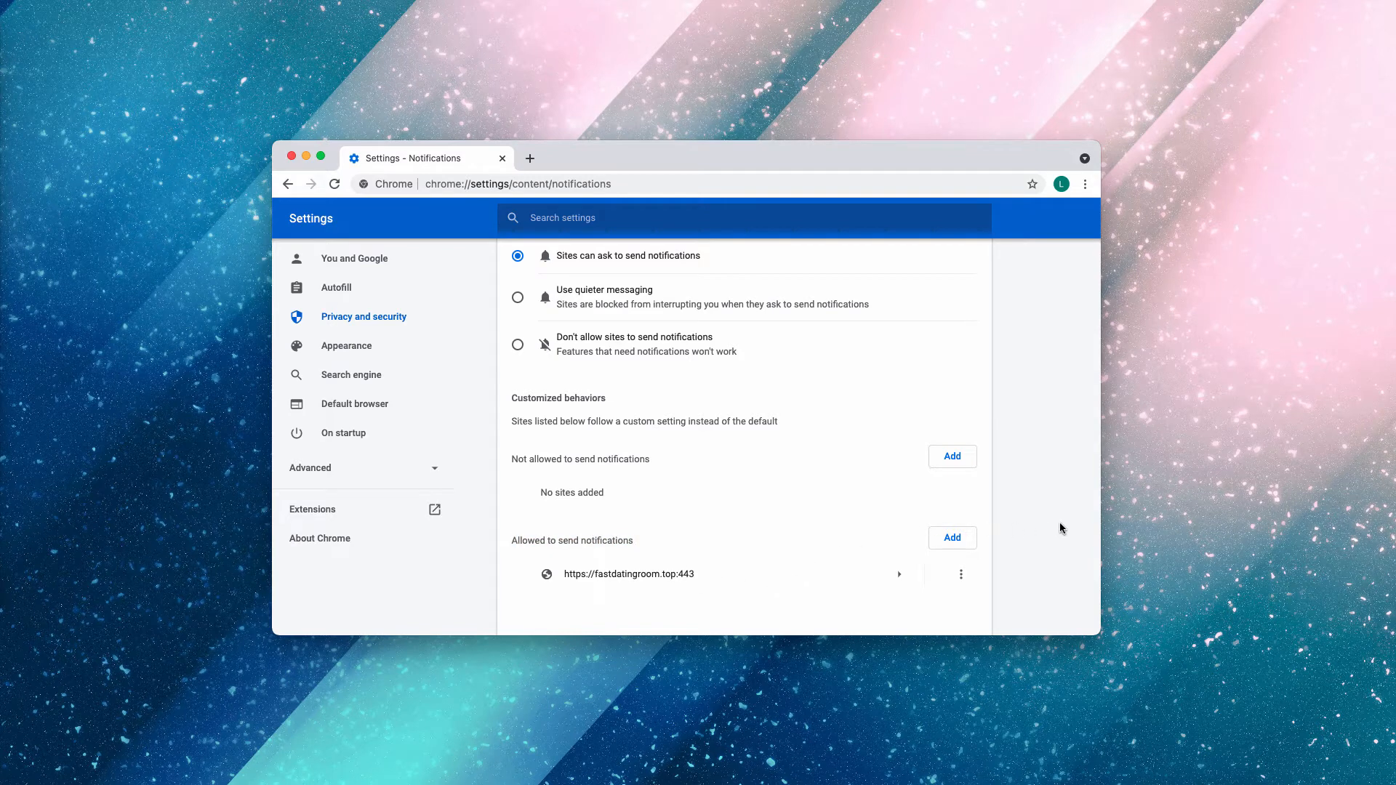
{"action": "mouse_move", "coordinate": [942, 581]}
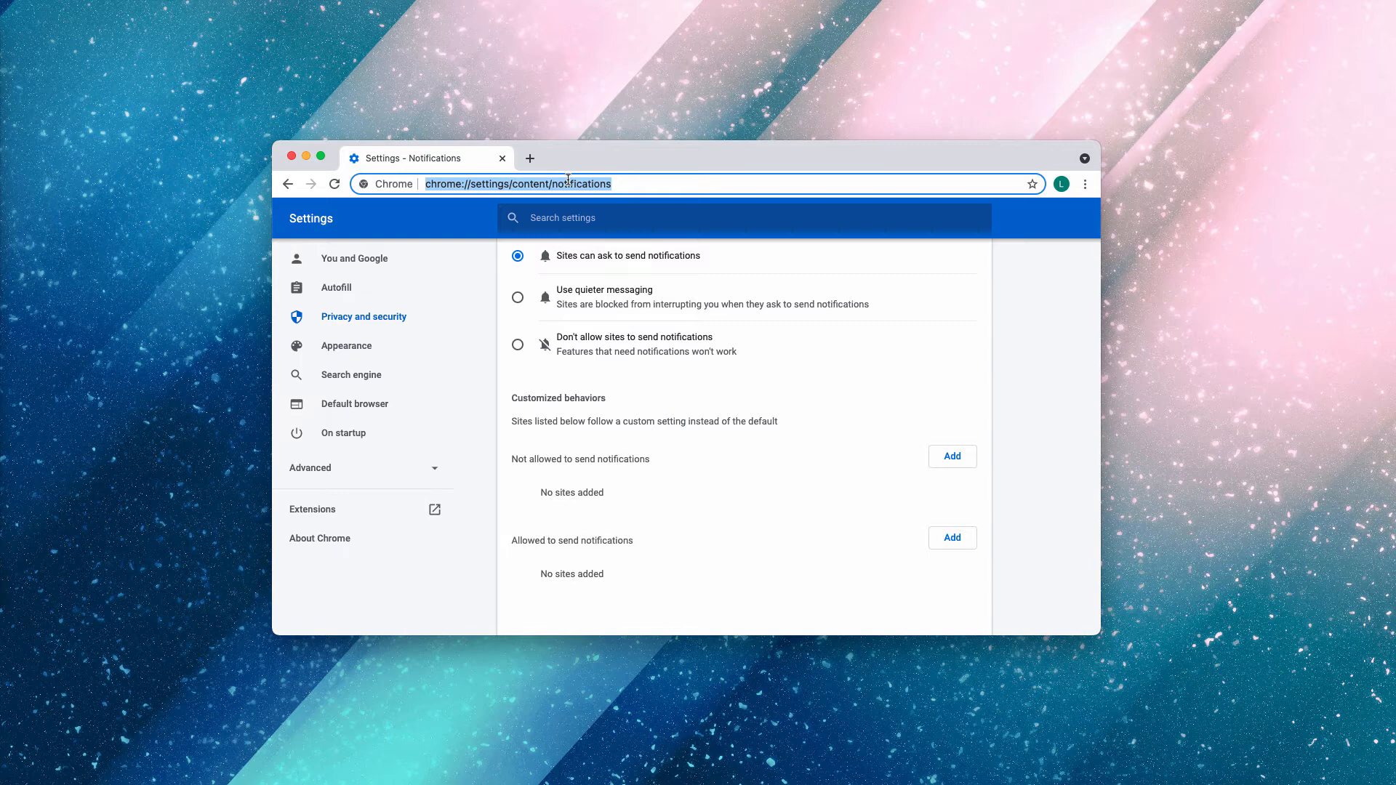
Step: Go to combocleaner.com and choose the 'For Windows' version
{"action": "type", "text": "combocleaner.com"}
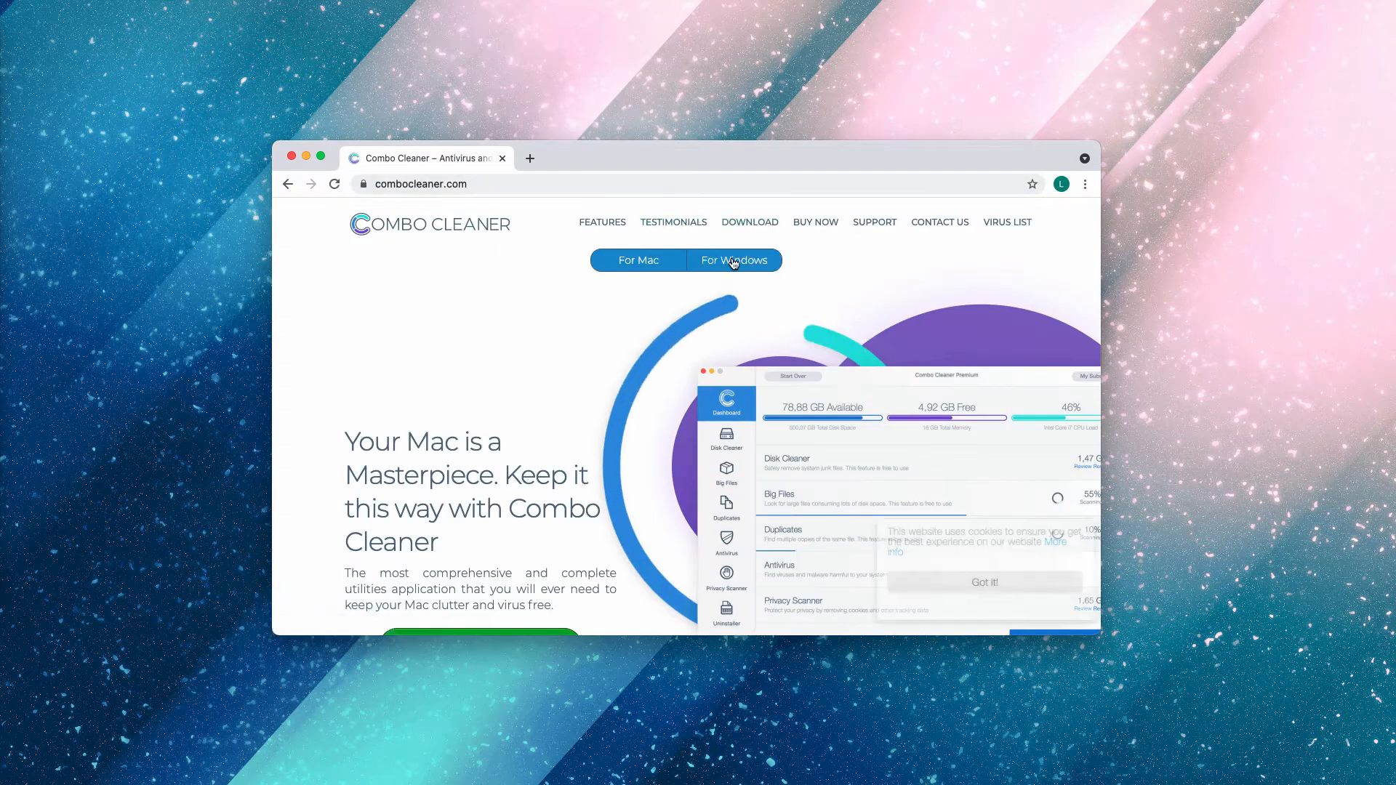
{"action": "left_click", "coordinate": [733, 261]}
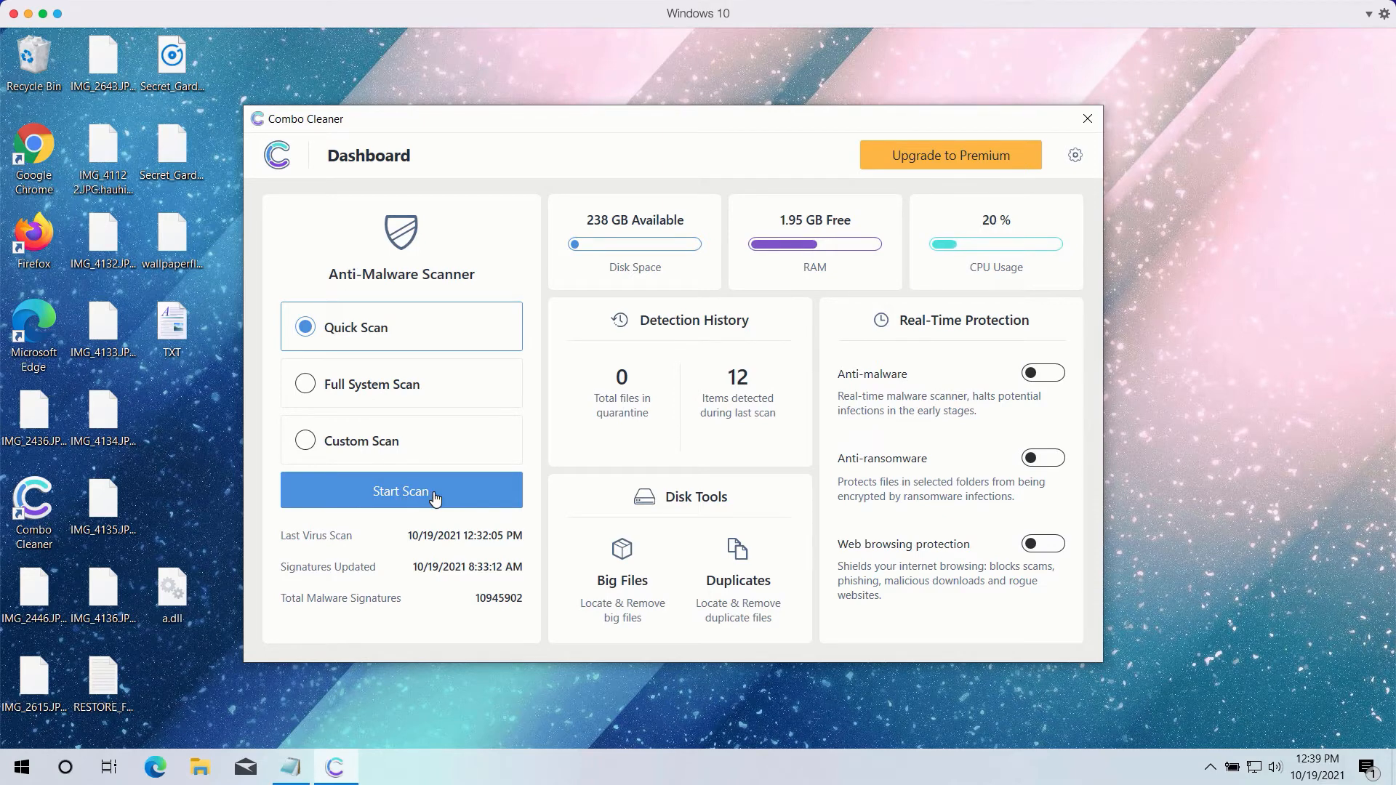
Step: Start a Quick Scan, then bring up Combo Cleaner's settings via the gear icon
{"action": "left_click", "coordinate": [401, 491]}
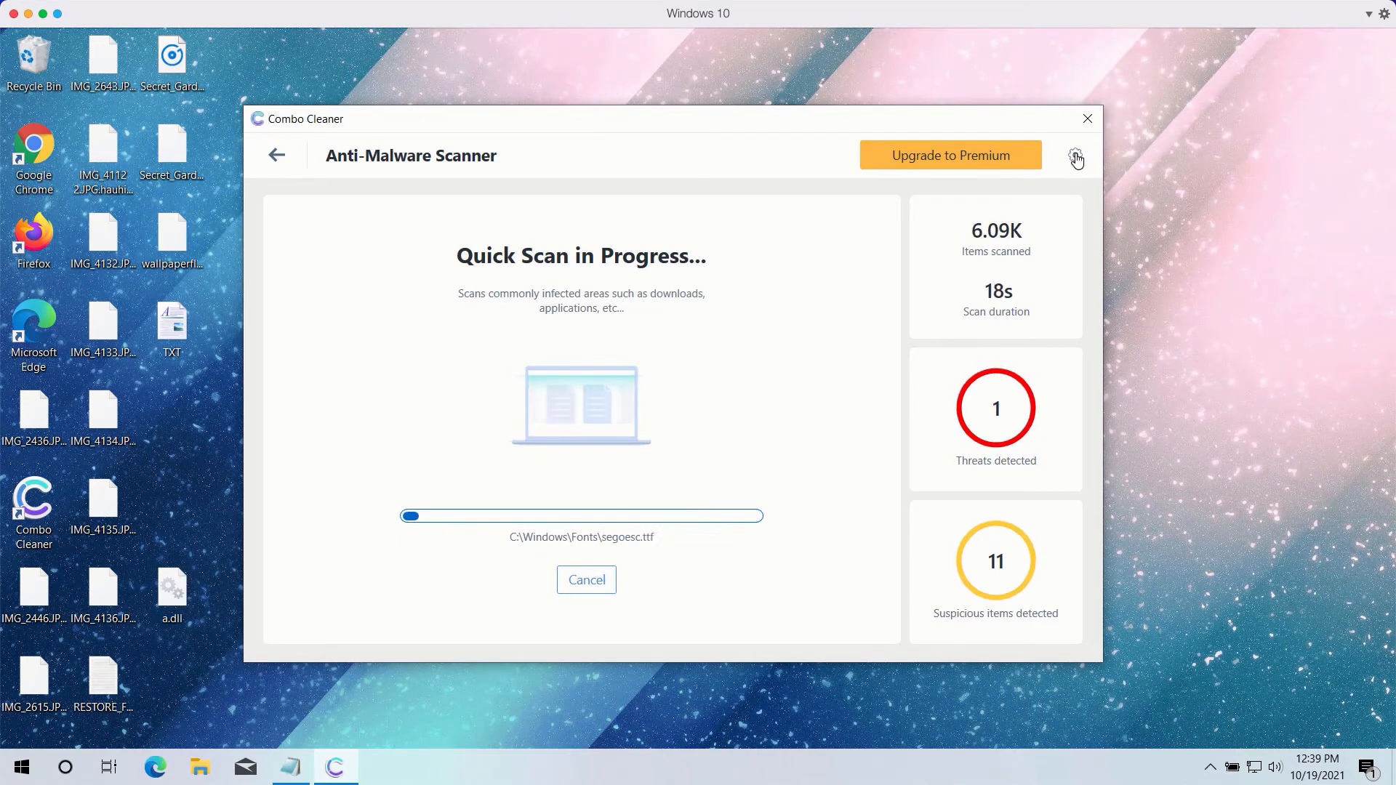
{"action": "left_click", "coordinate": [1076, 156]}
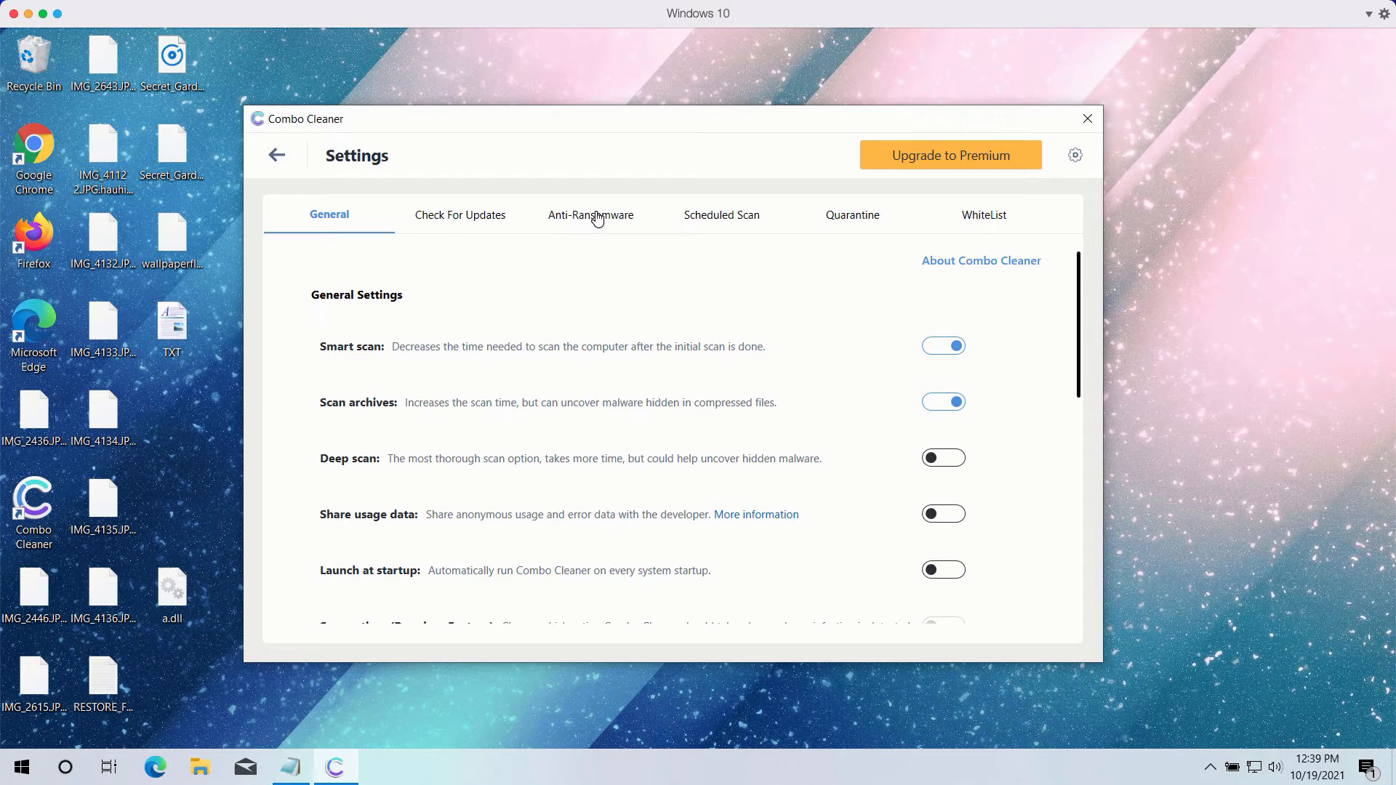
{"action": "mouse_move", "coordinate": [589, 223]}
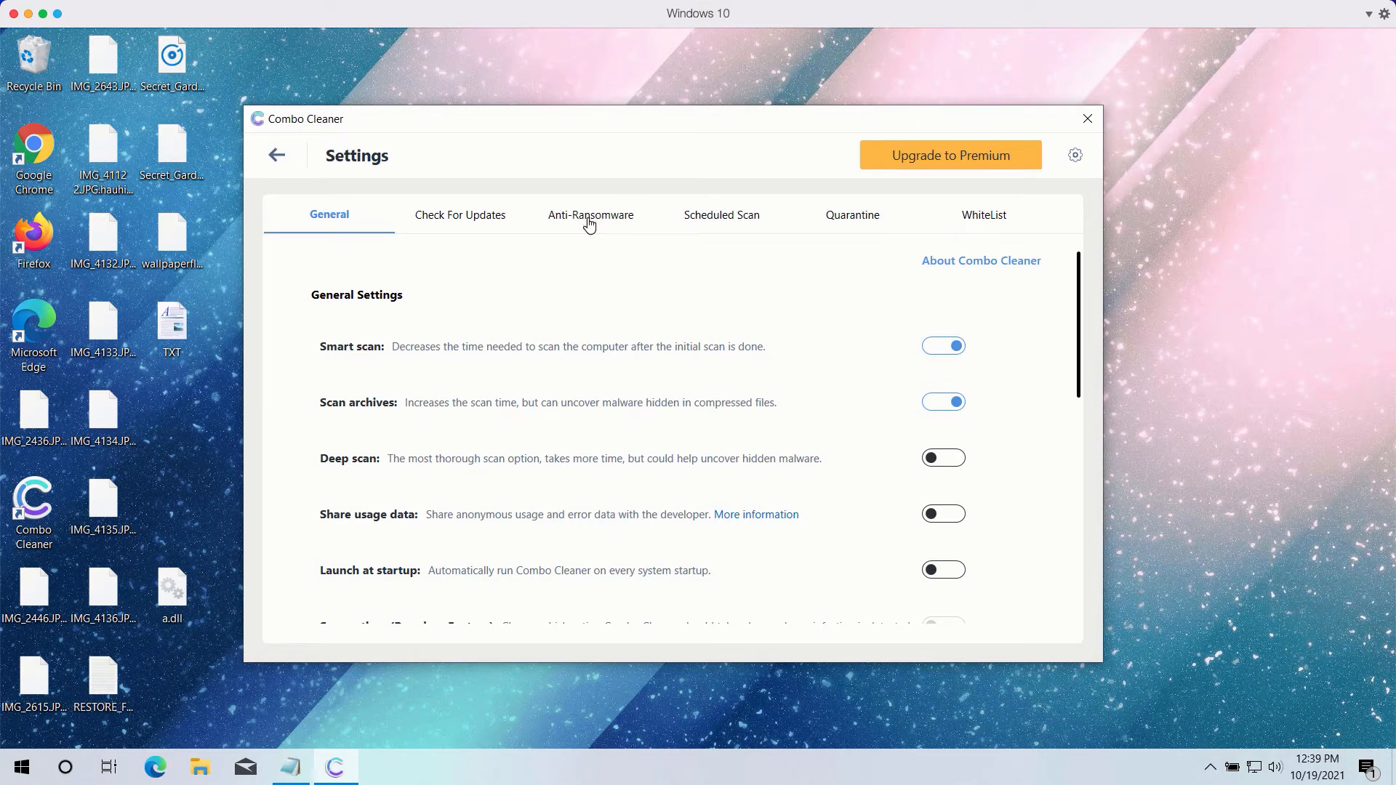
Step: Show the Anti-Ransomware settings, listing no protected folders or trusted programs
{"action": "left_click", "coordinate": [589, 215]}
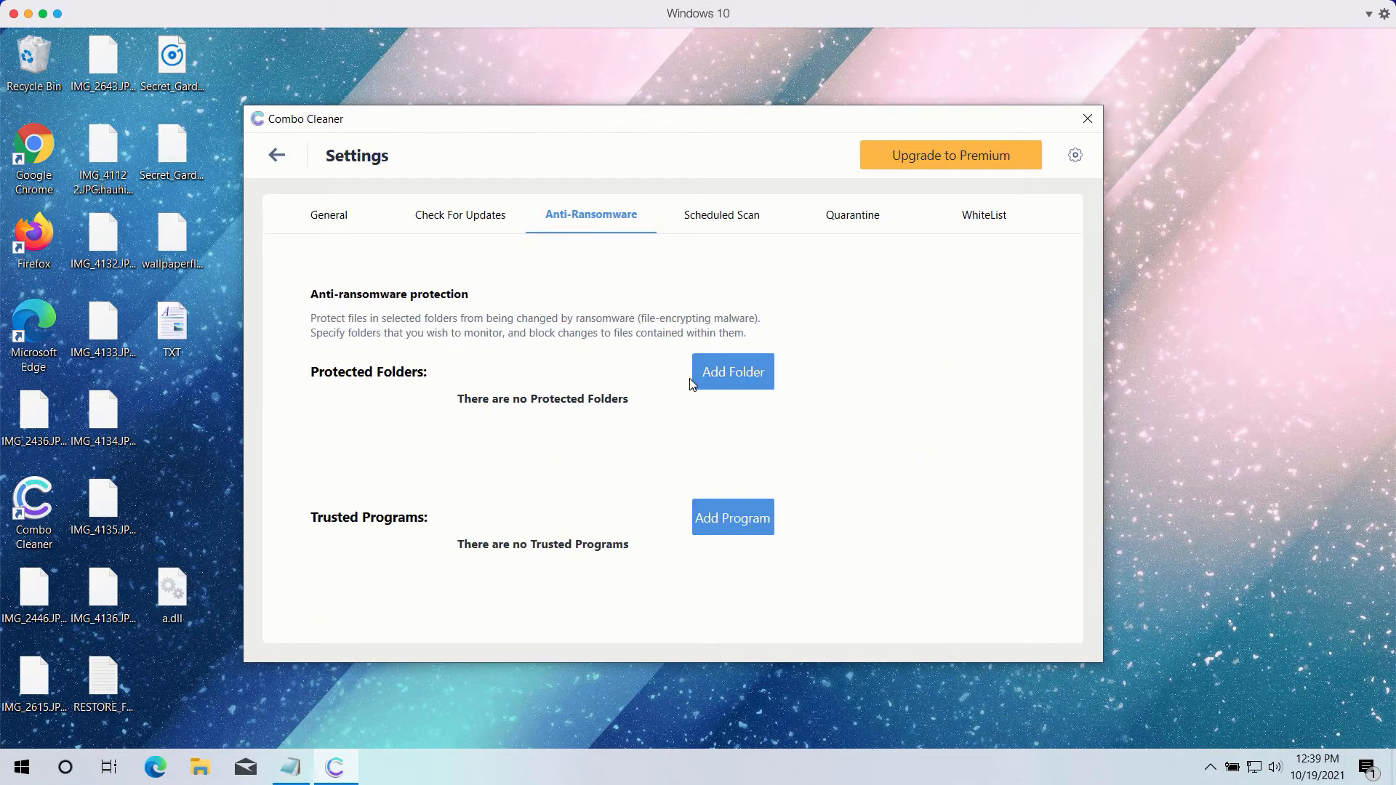
{"action": "mouse_move", "coordinate": [746, 390]}
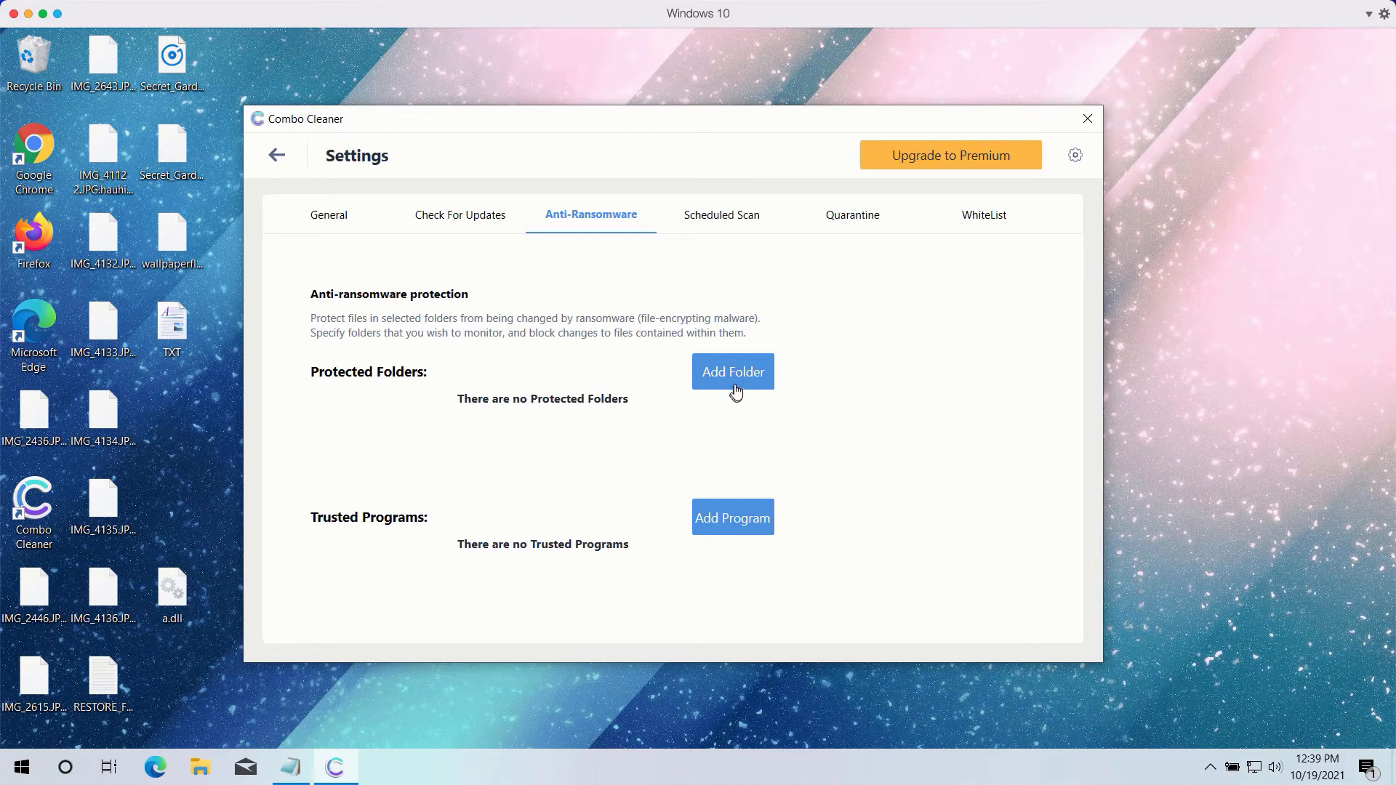
{"action": "mouse_move", "coordinate": [751, 383]}
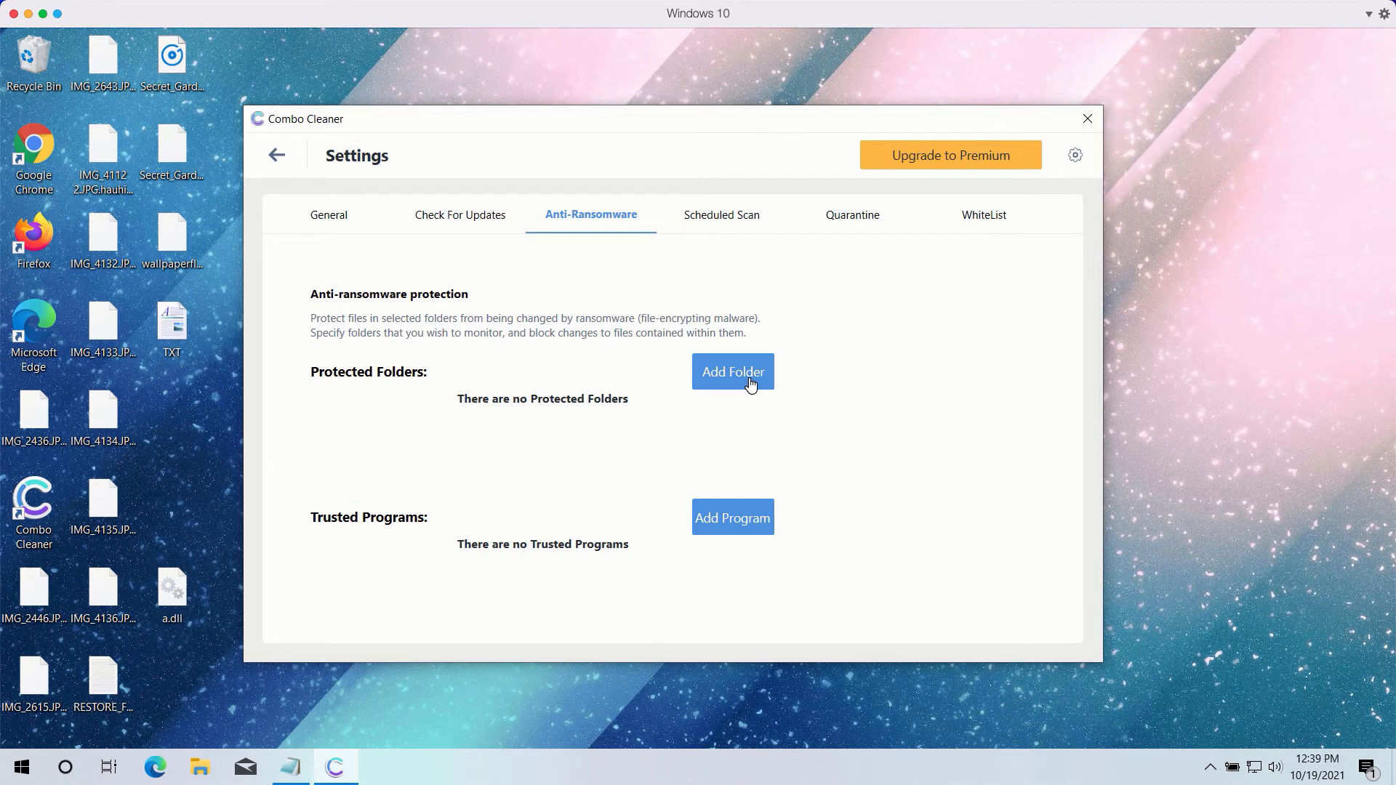
{"action": "mouse_move", "coordinate": [739, 381]}
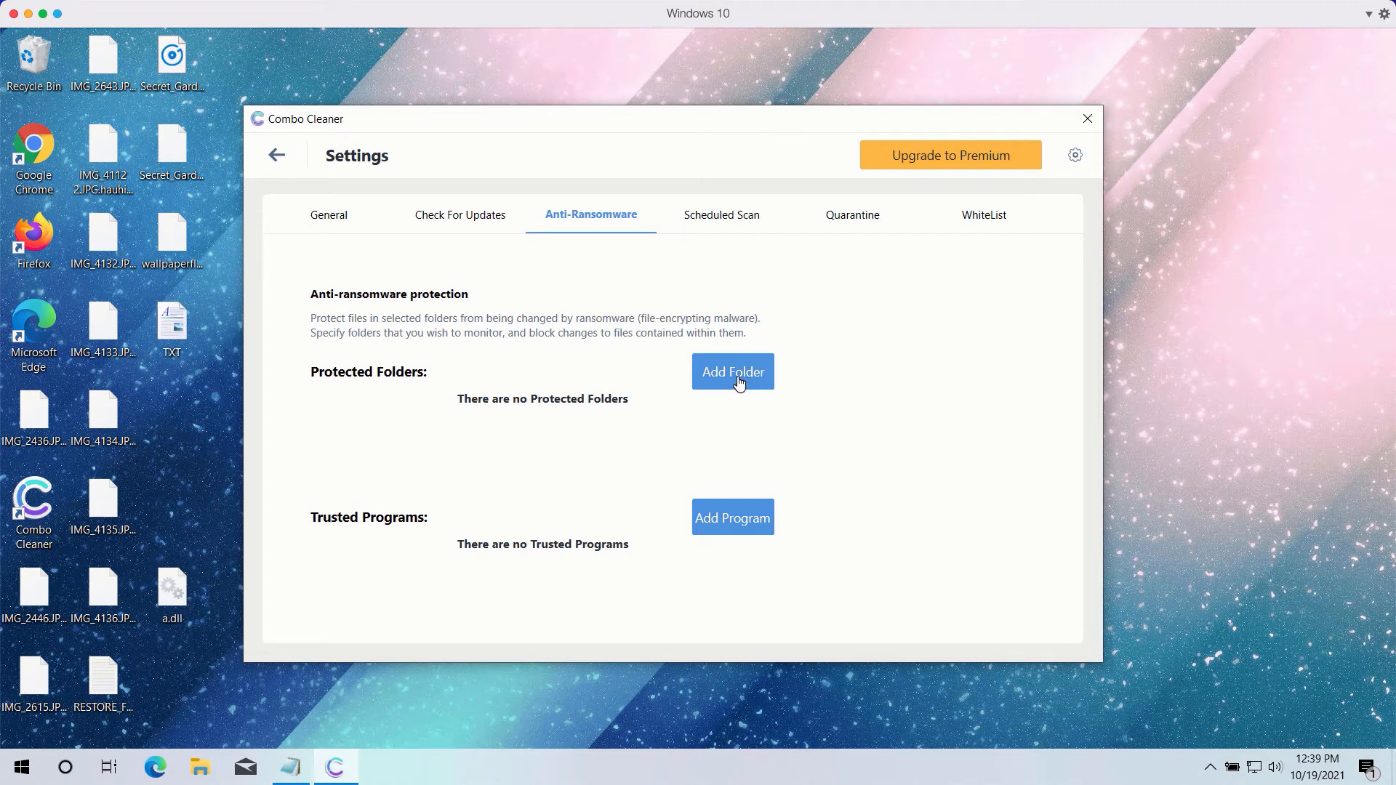
{"action": "mouse_move", "coordinate": [712, 372]}
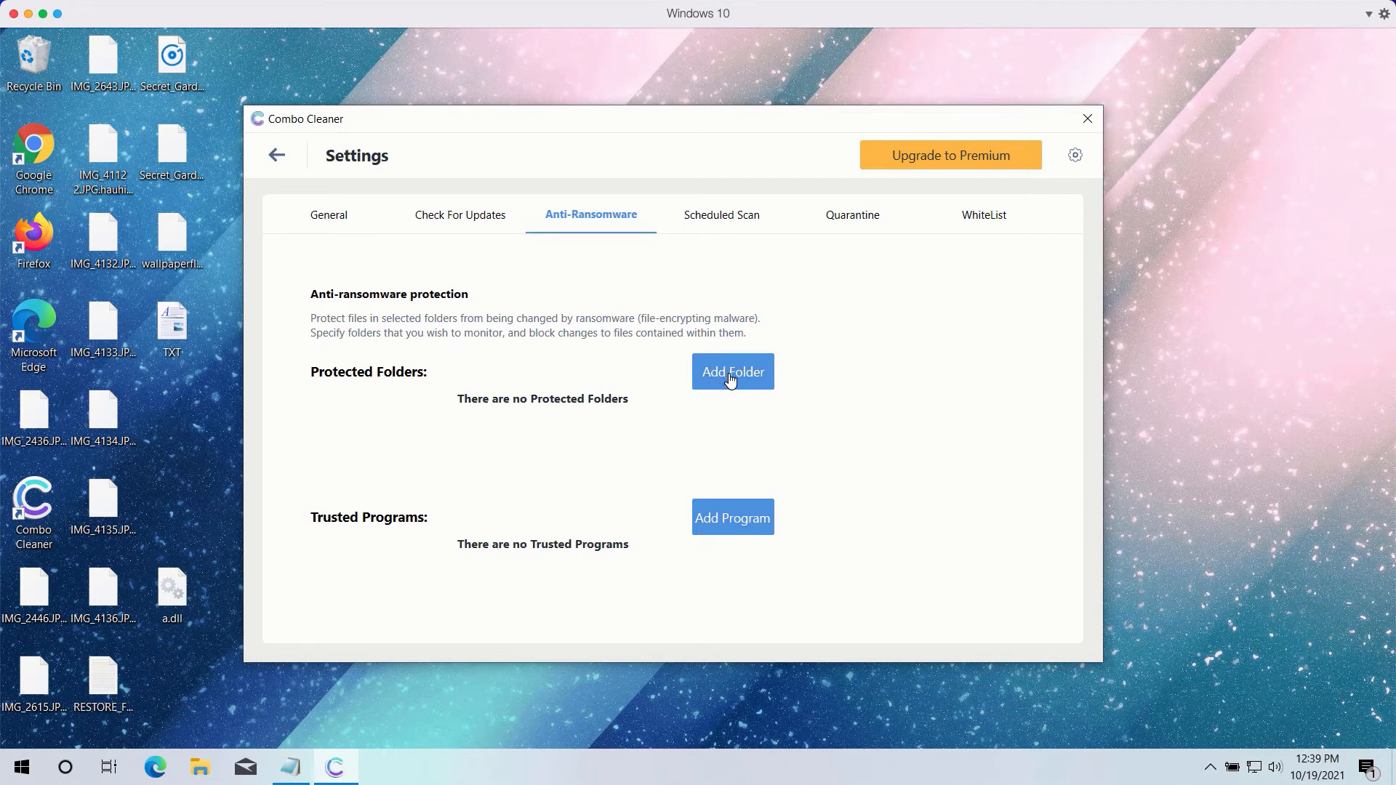
{"action": "mouse_move", "coordinate": [633, 122]}
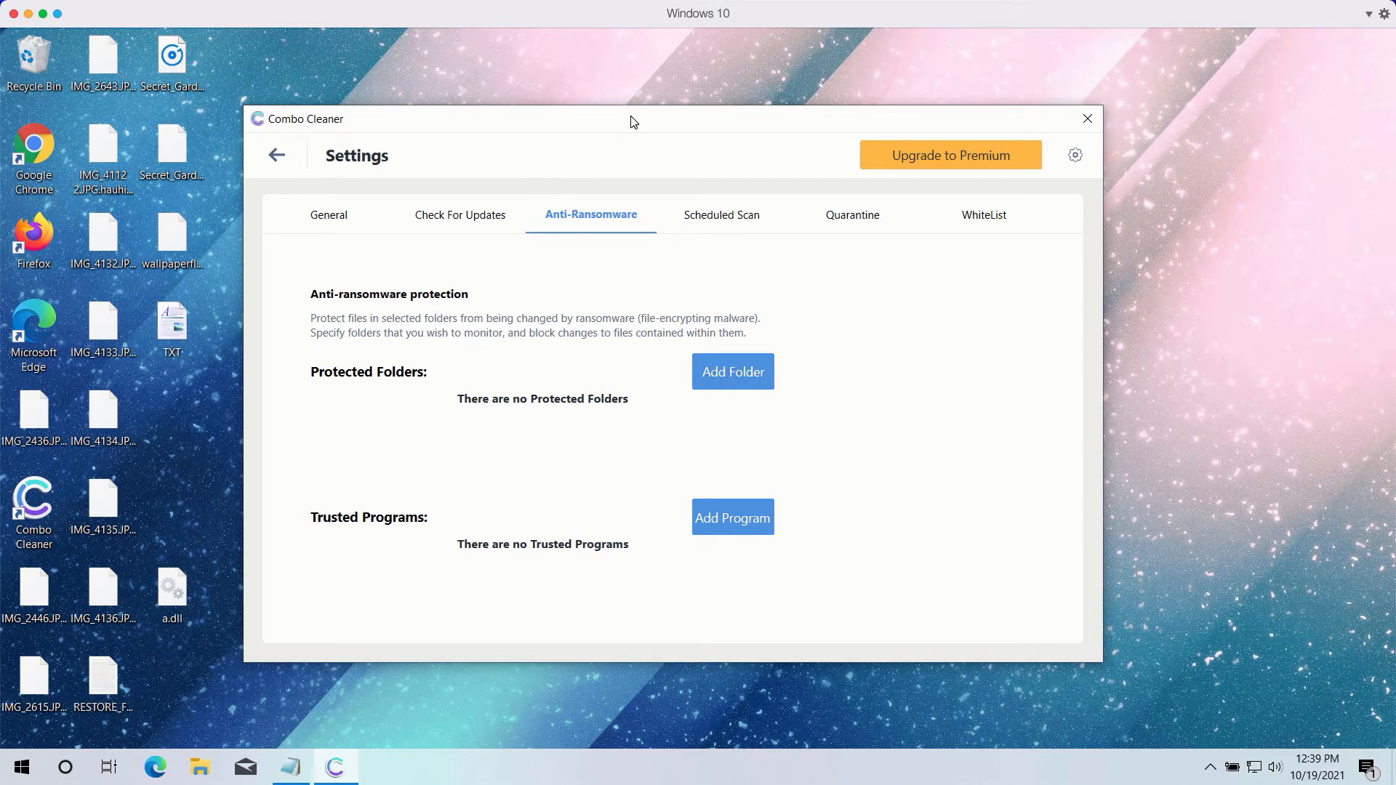
{"action": "mouse_move", "coordinate": [649, 129]}
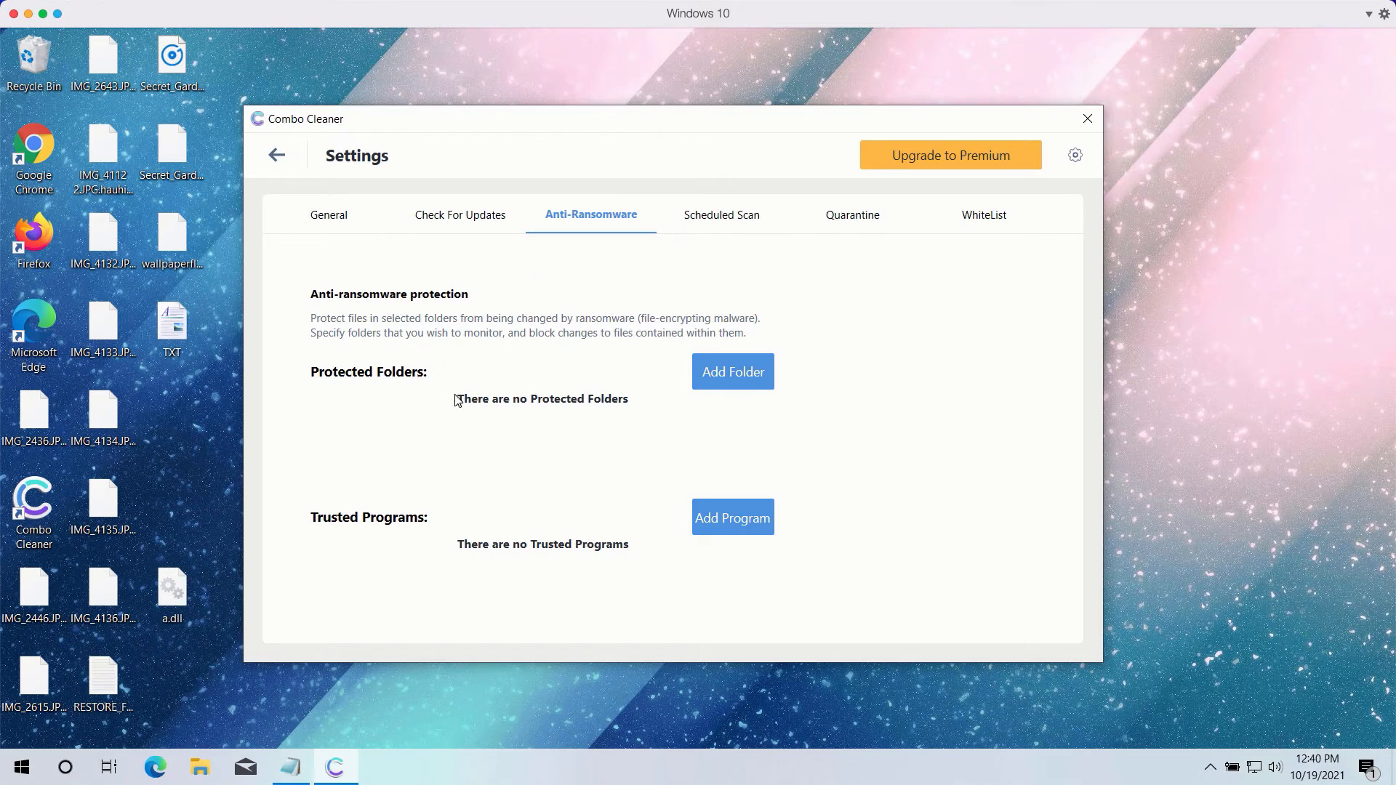
{"action": "mouse_move", "coordinate": [288, 171]}
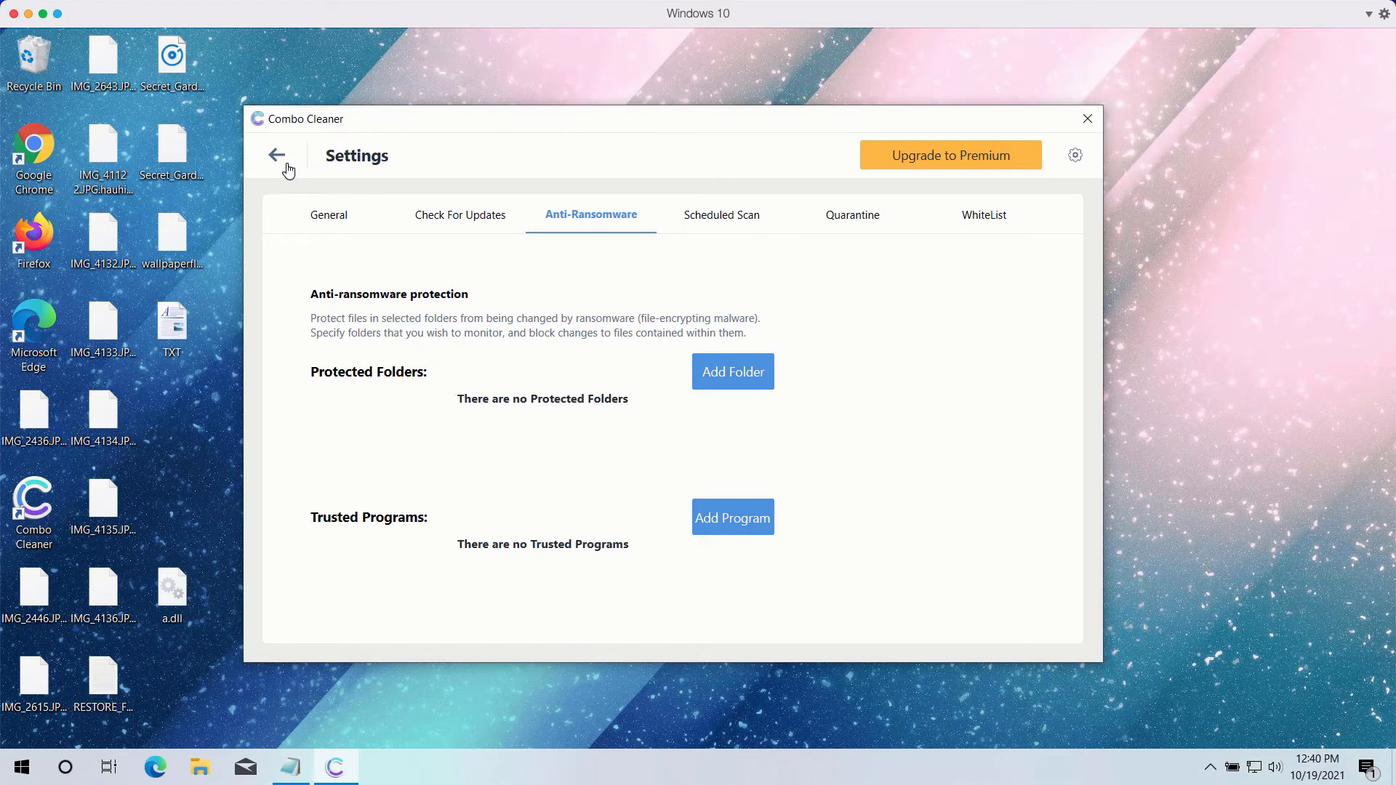
Step: Return to the Dashboard and view the quick scan listing 12 detected items
{"action": "left_click", "coordinate": [276, 154]}
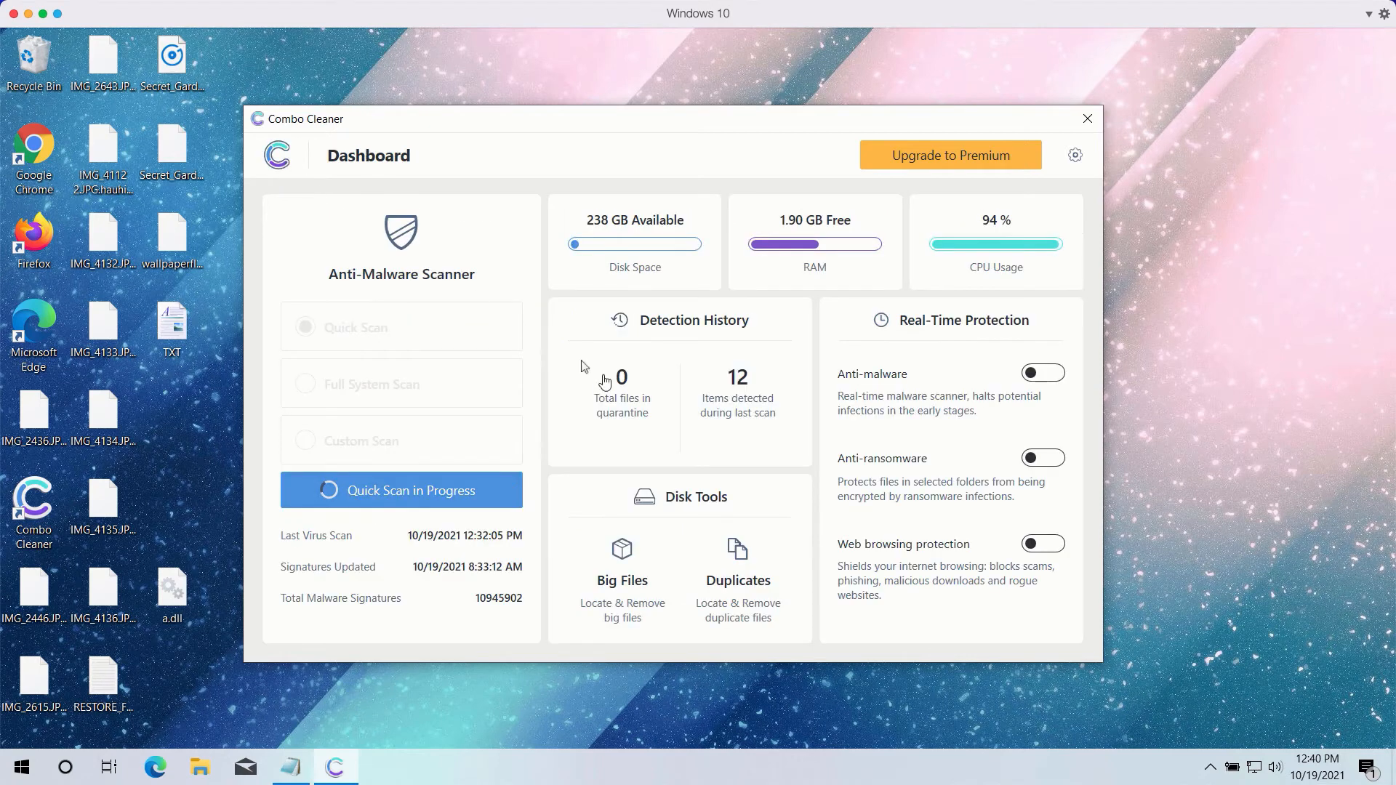
{"action": "left_click", "coordinate": [401, 490]}
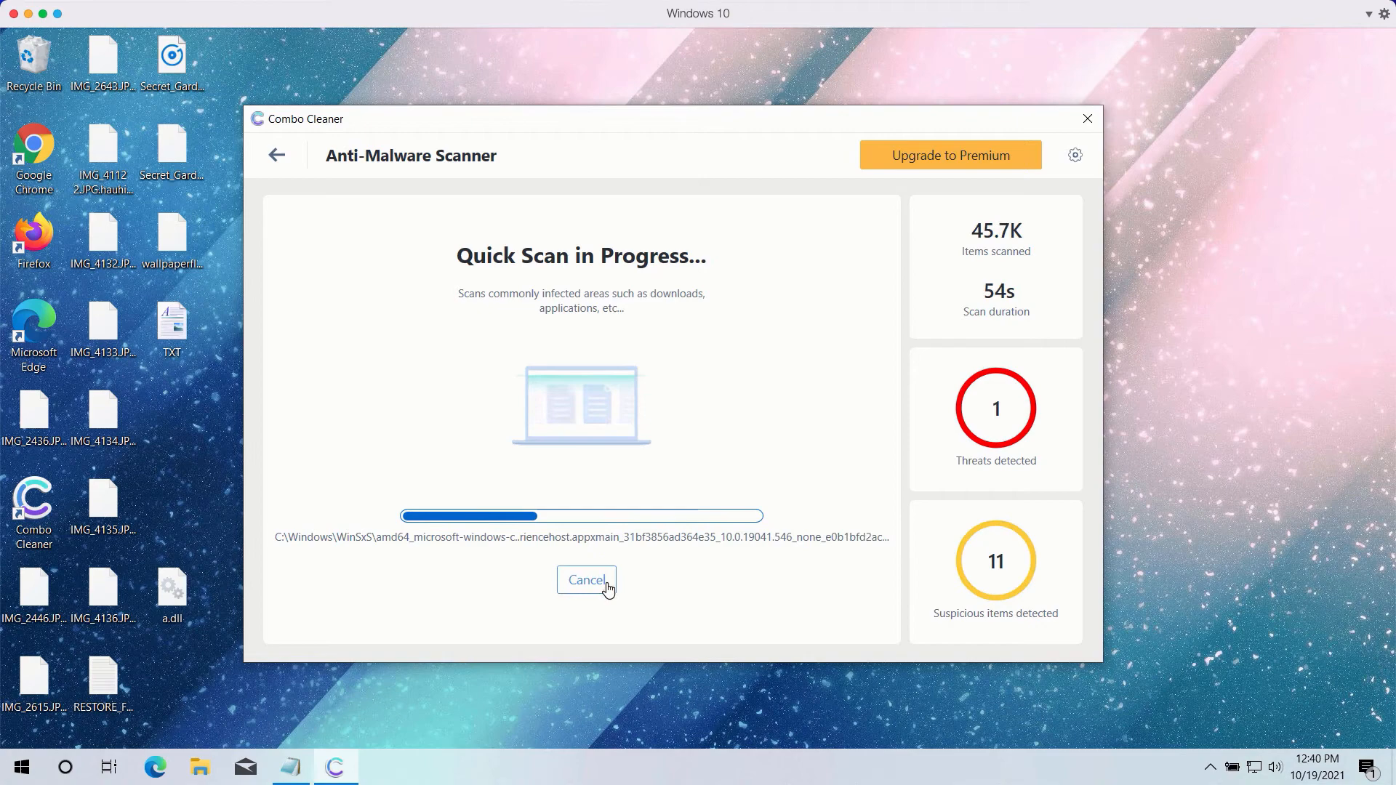
{"action": "left_click", "coordinate": [586, 581]}
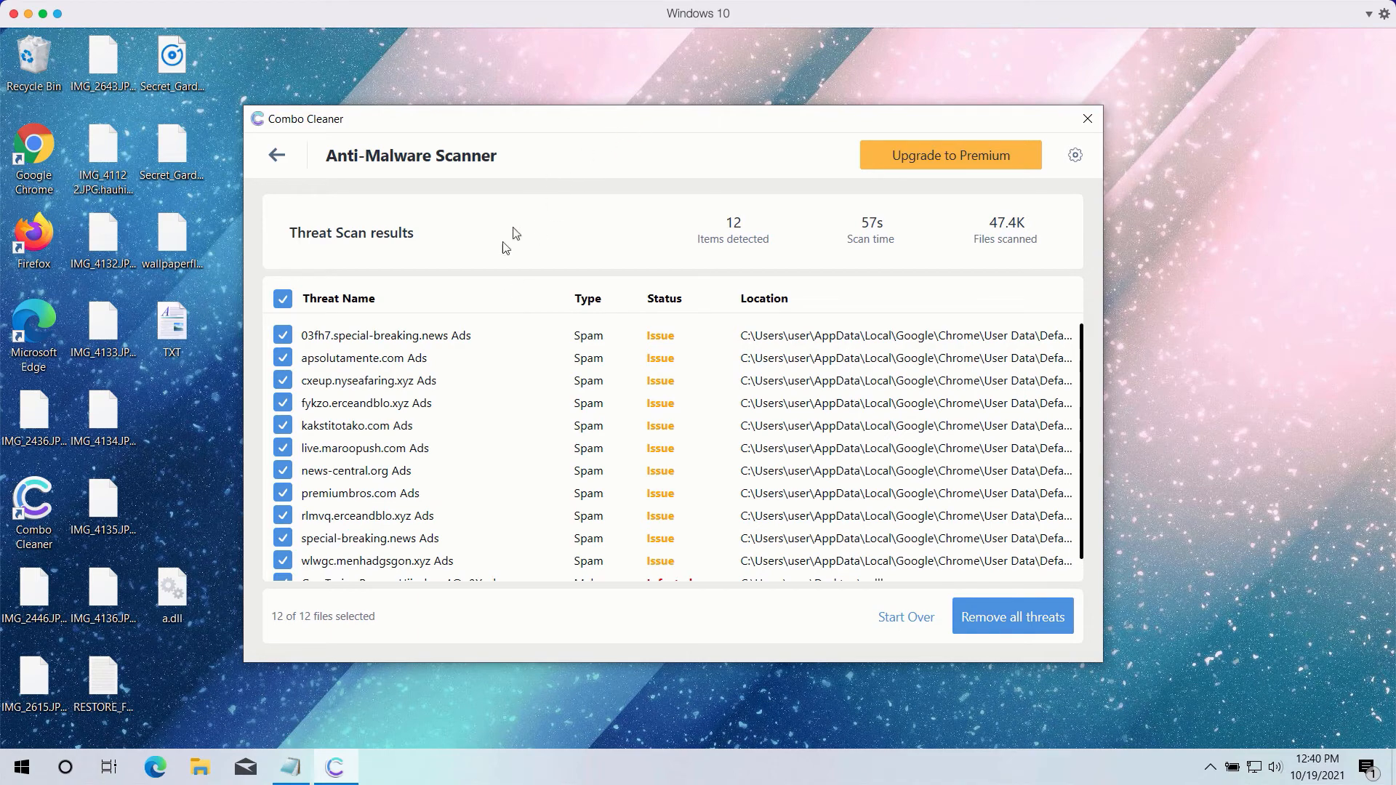
{"action": "mouse_move", "coordinate": [521, 374]}
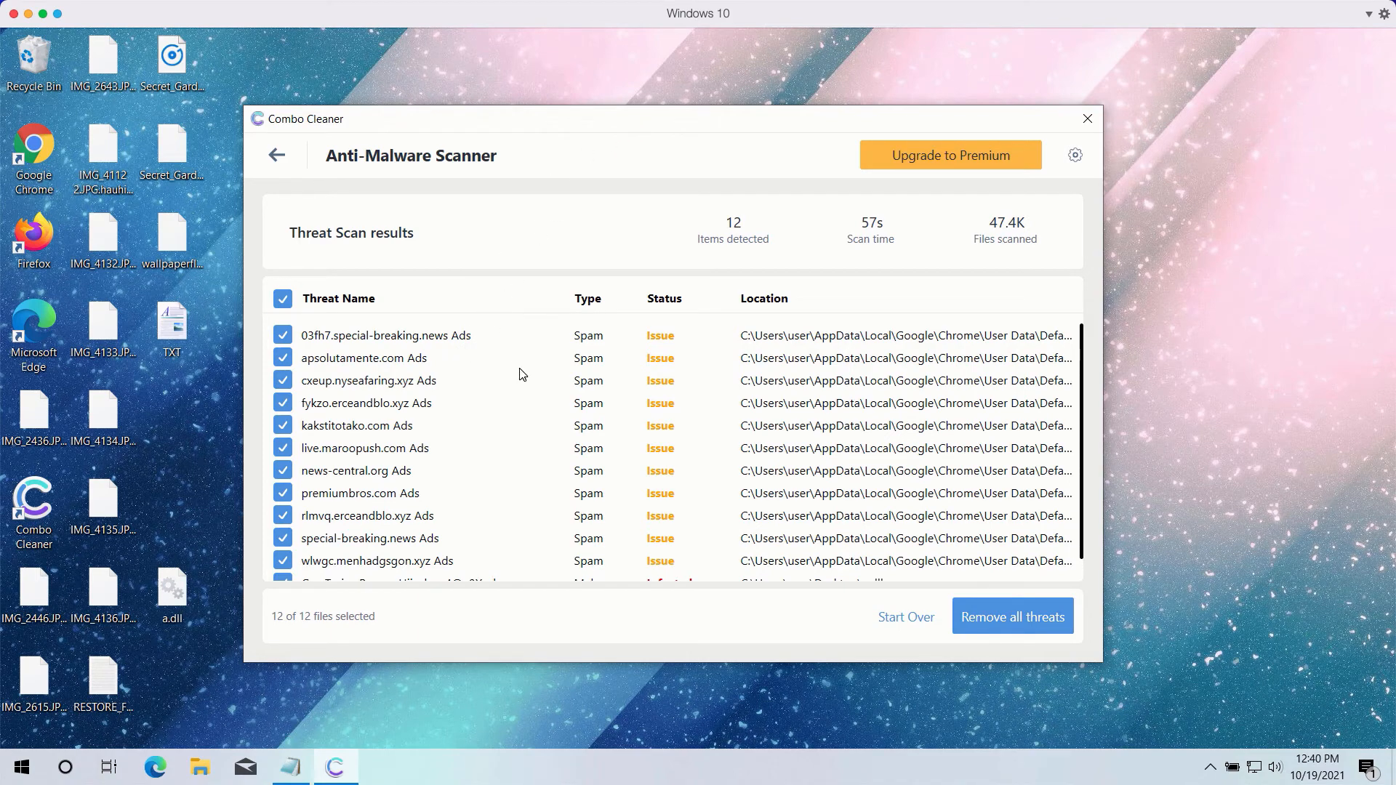
{"action": "scroll", "scroll_direction": "down", "scroll_amount": 3}
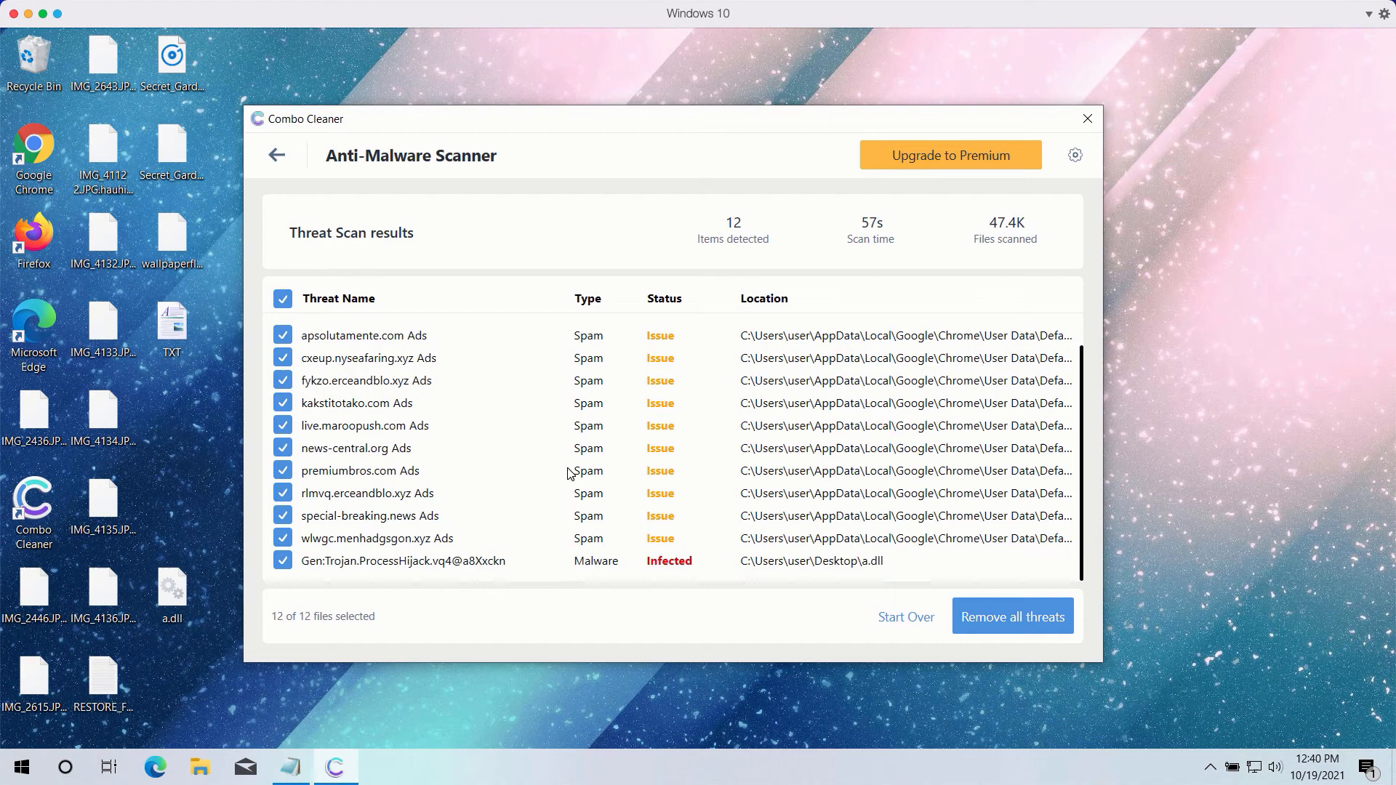
{"action": "mouse_move", "coordinate": [658, 202]}
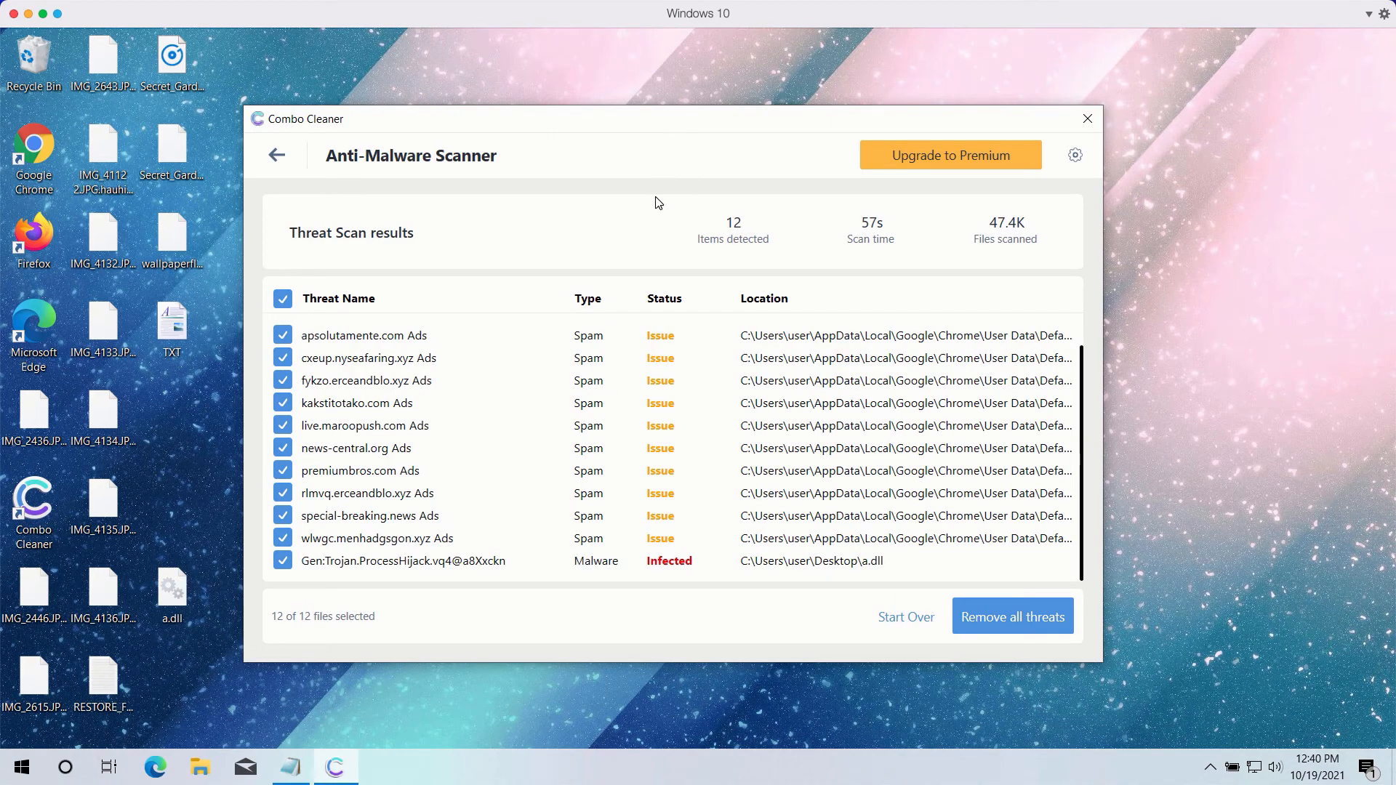
{"action": "mouse_move", "coordinate": [674, 365]}
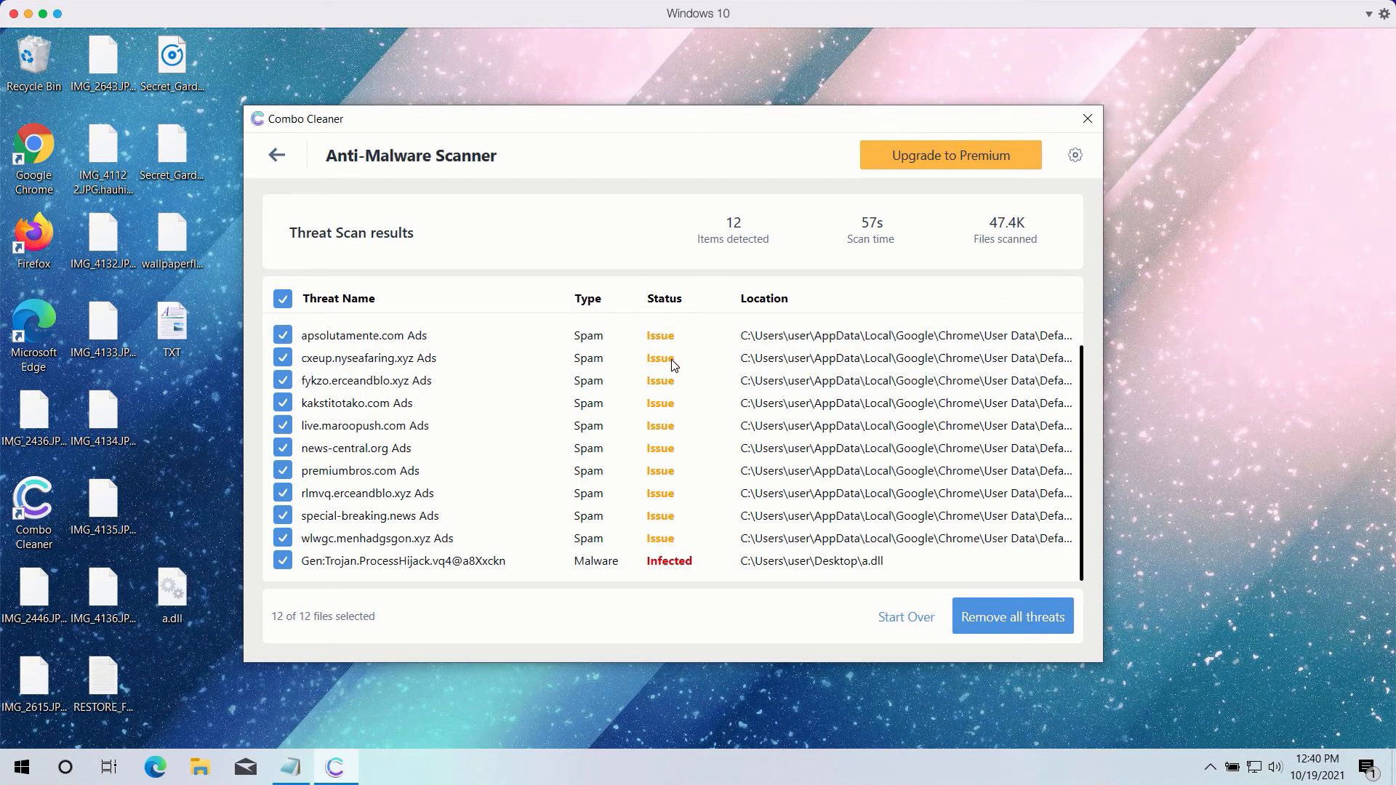
{"action": "mouse_move", "coordinate": [694, 427]}
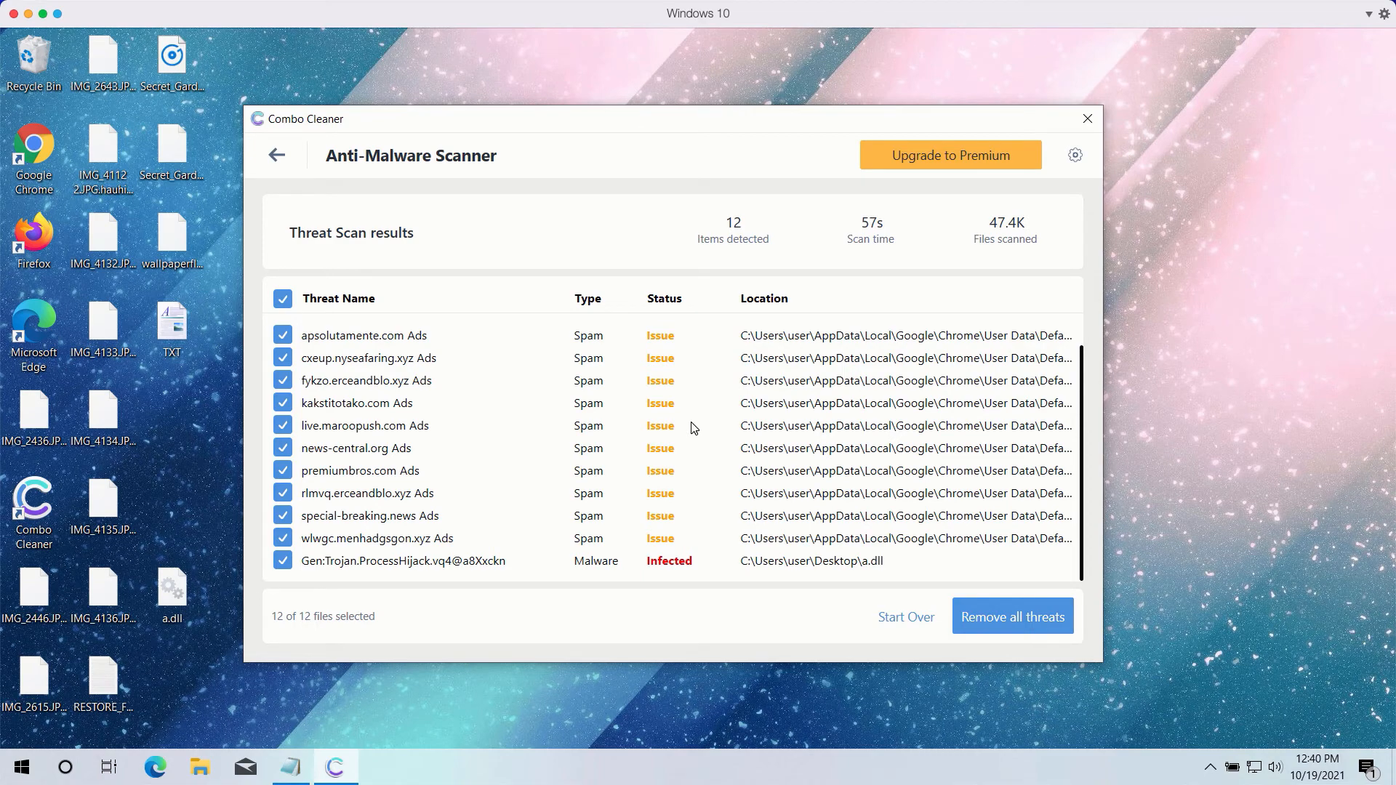
{"action": "mouse_move", "coordinate": [679, 150]}
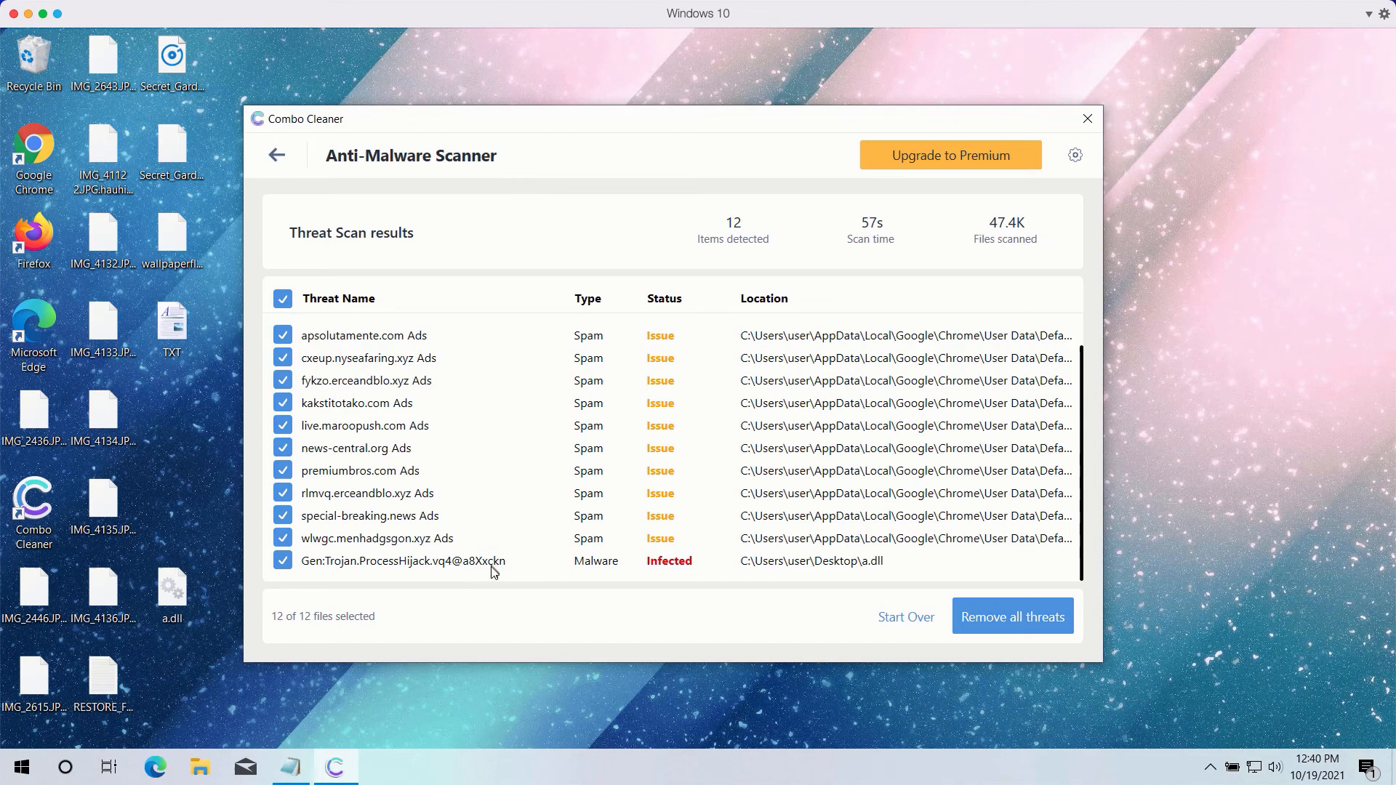
{"action": "mouse_move", "coordinate": [463, 563]}
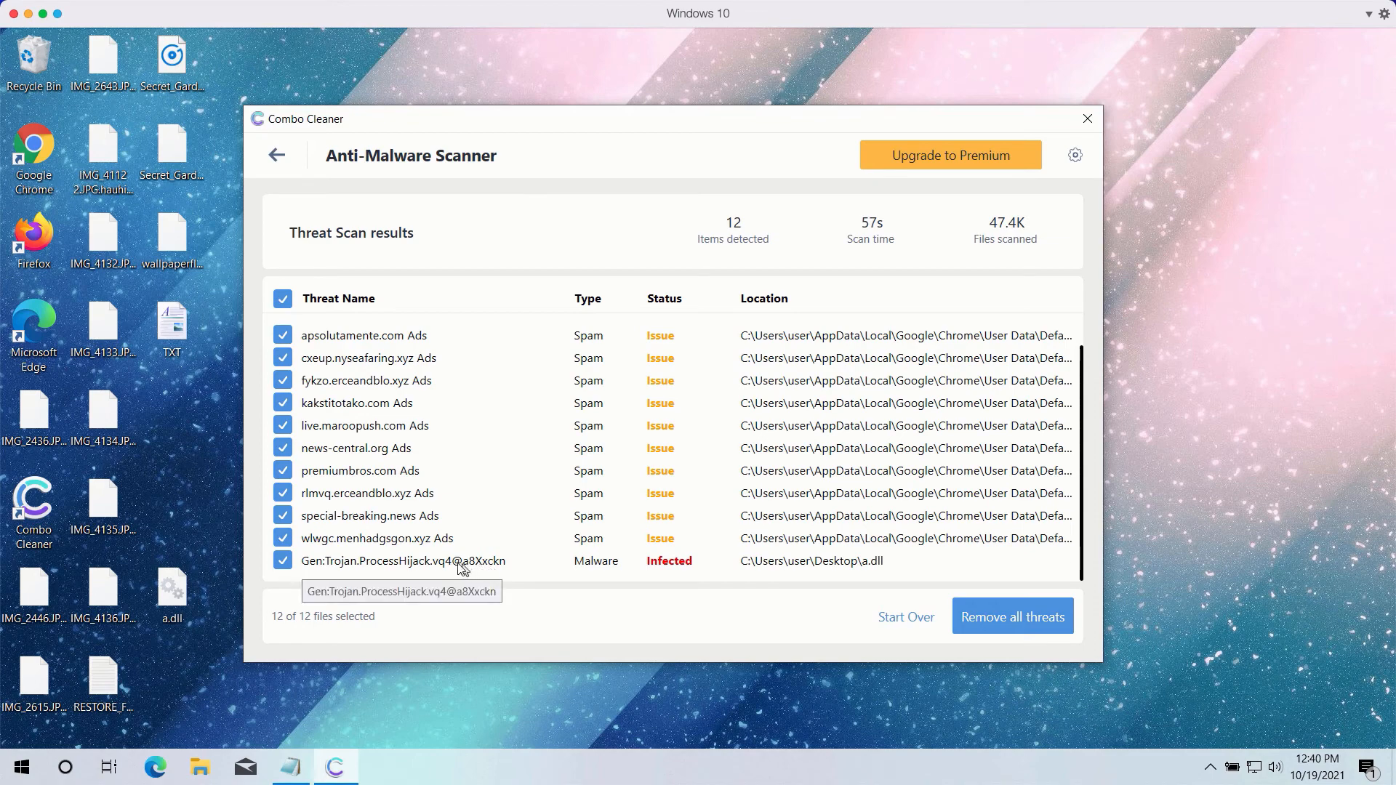